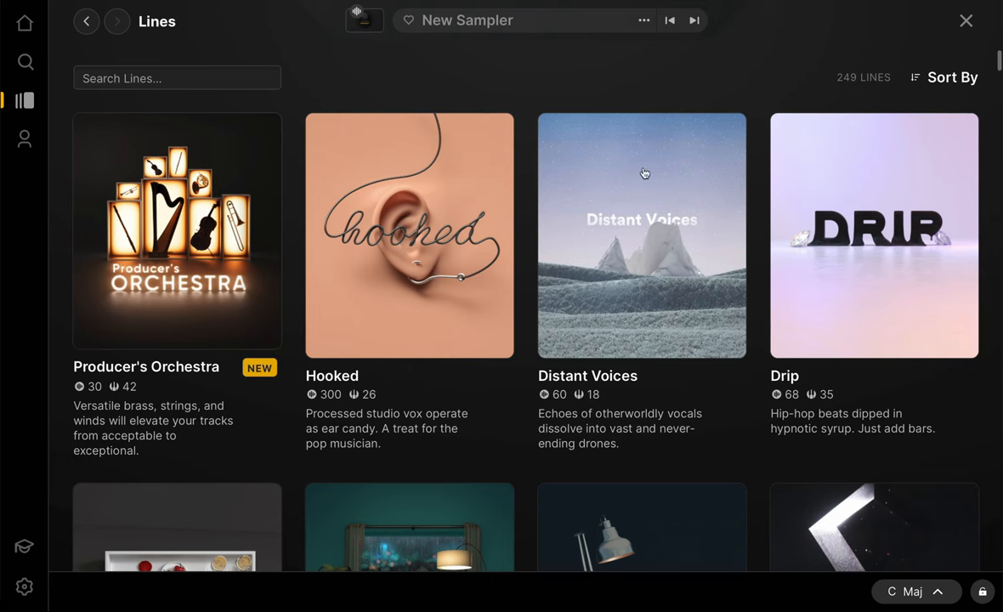
Open Producer's Orchestra, browse its 30 samplers and load Lush String Swells.
click(177, 232)
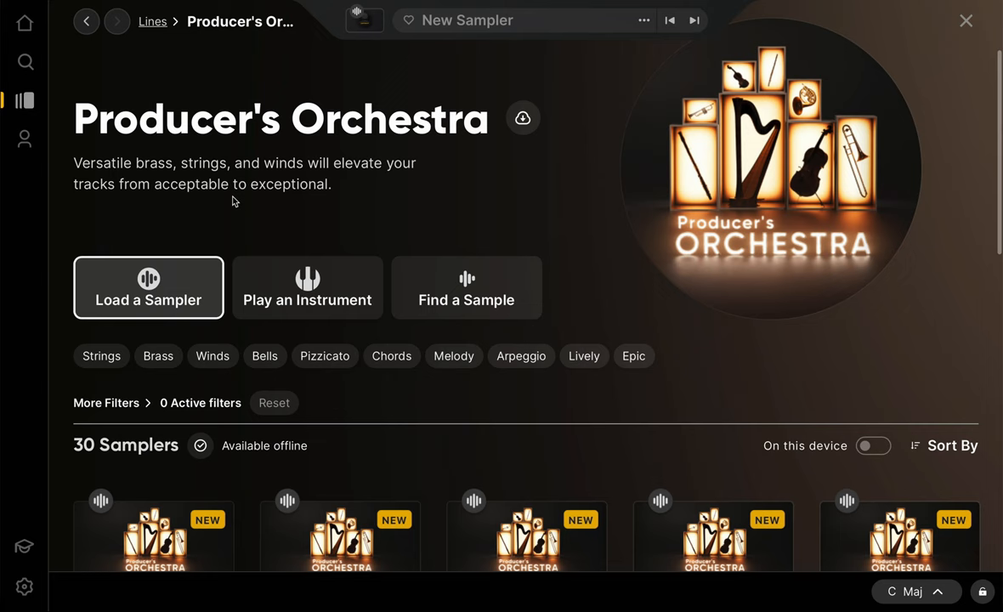
scroll(down, 3)
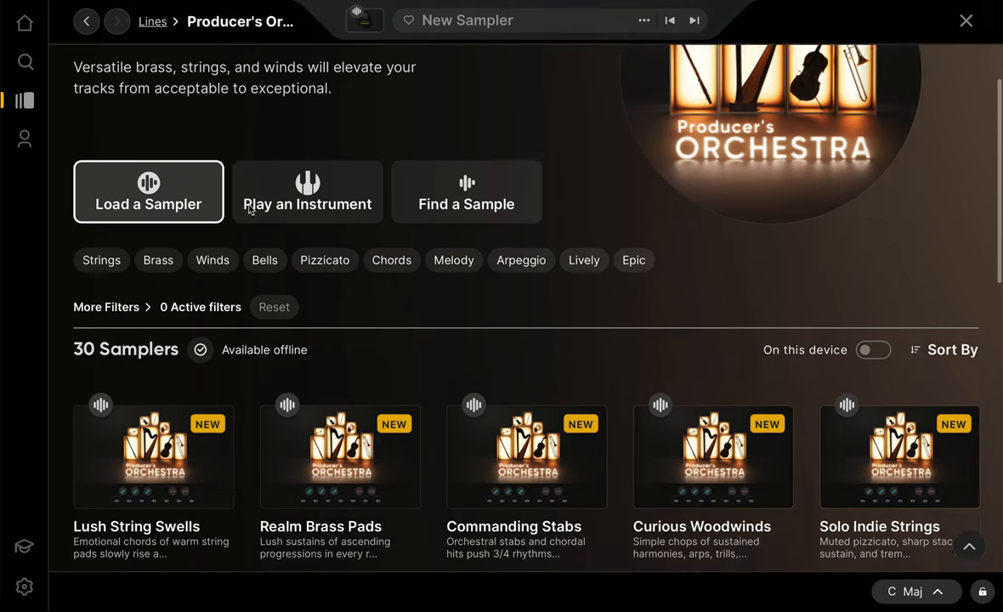
scroll(down, 3)
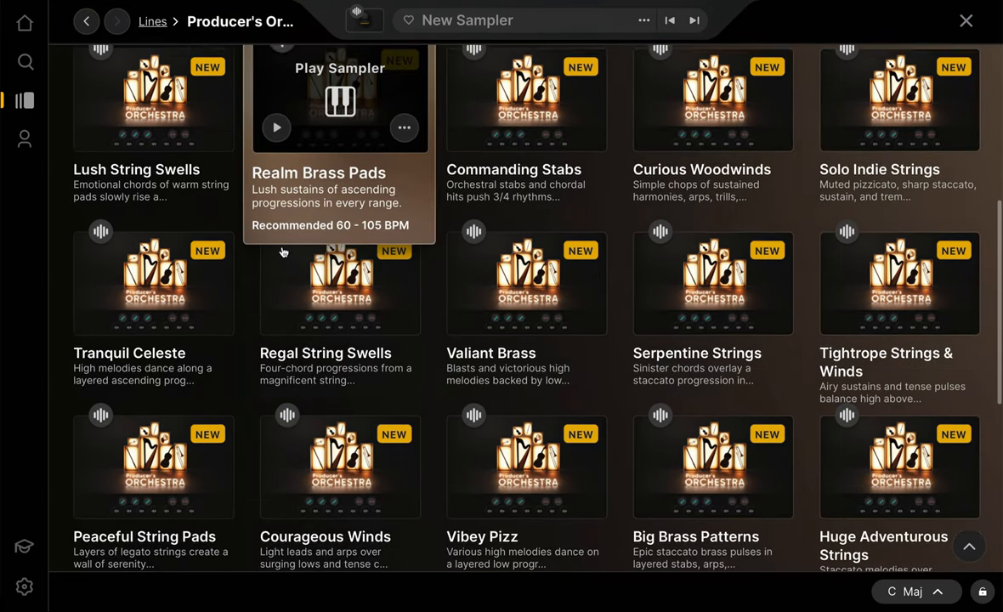
scroll(down, 3)
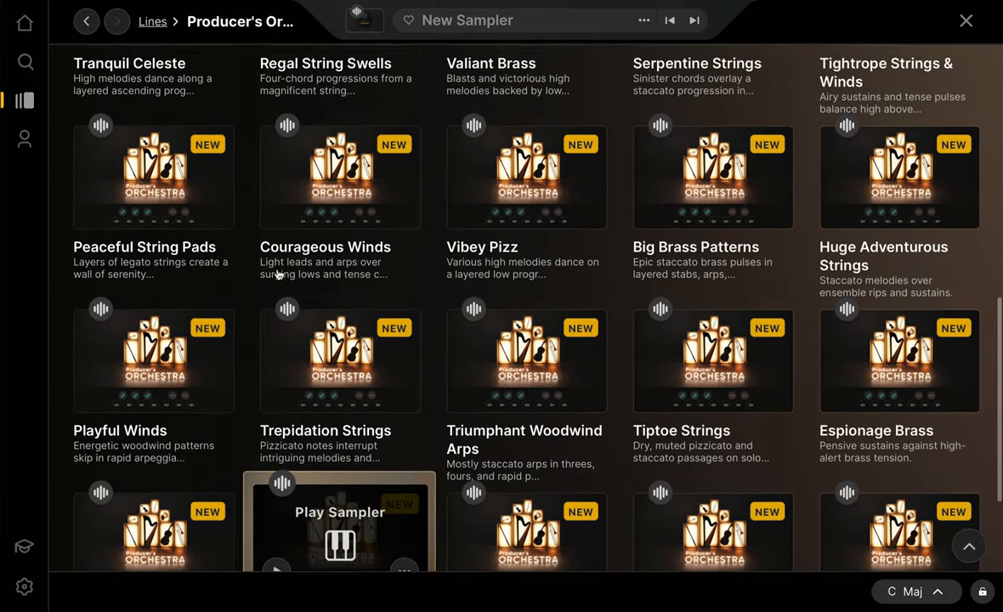
scroll(up, 3)
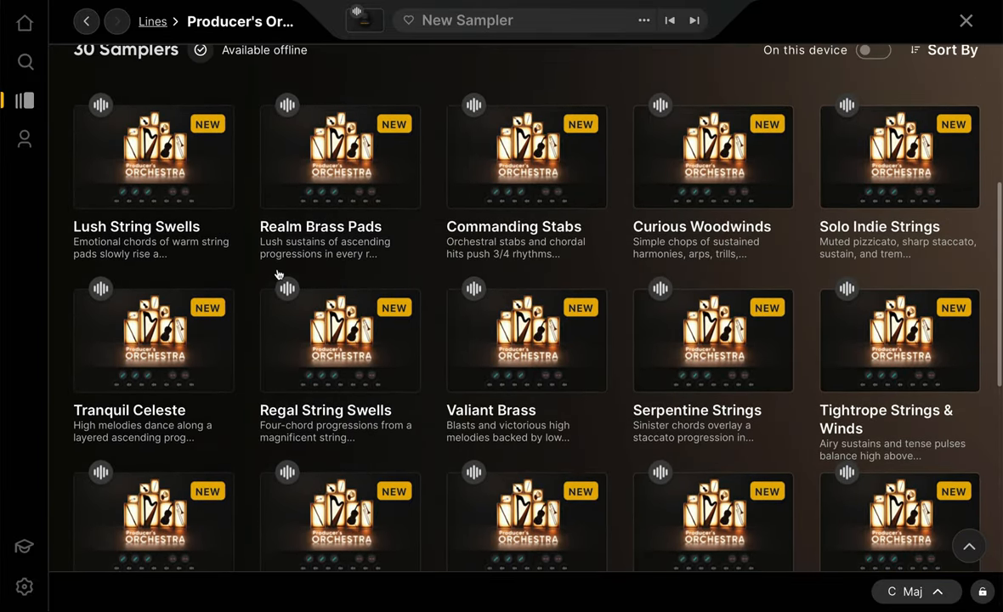
click(153, 157)
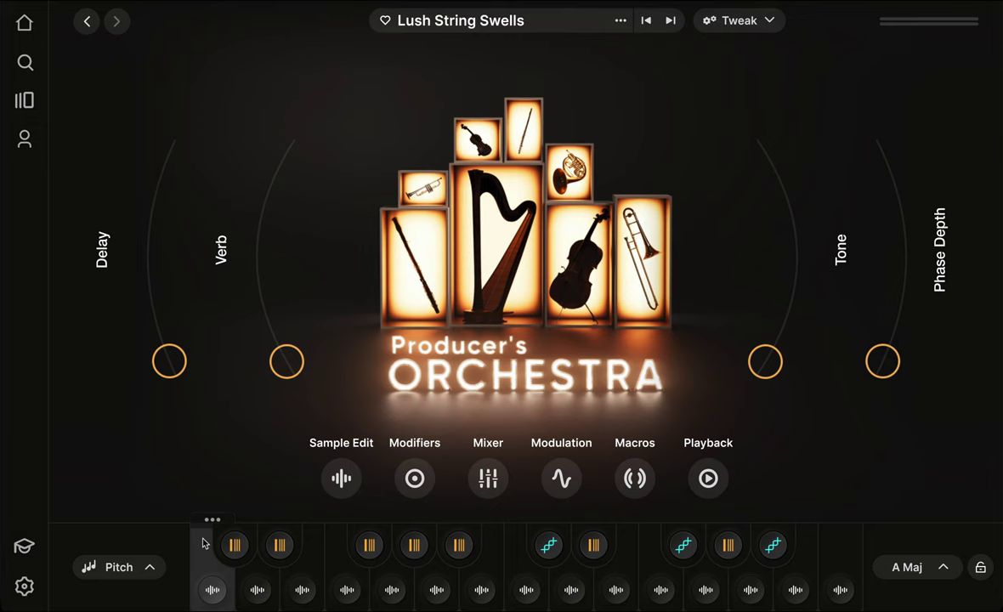
Open Sample Edit and audition Dramatic Swell 14 and another swell sample.
click(341, 478)
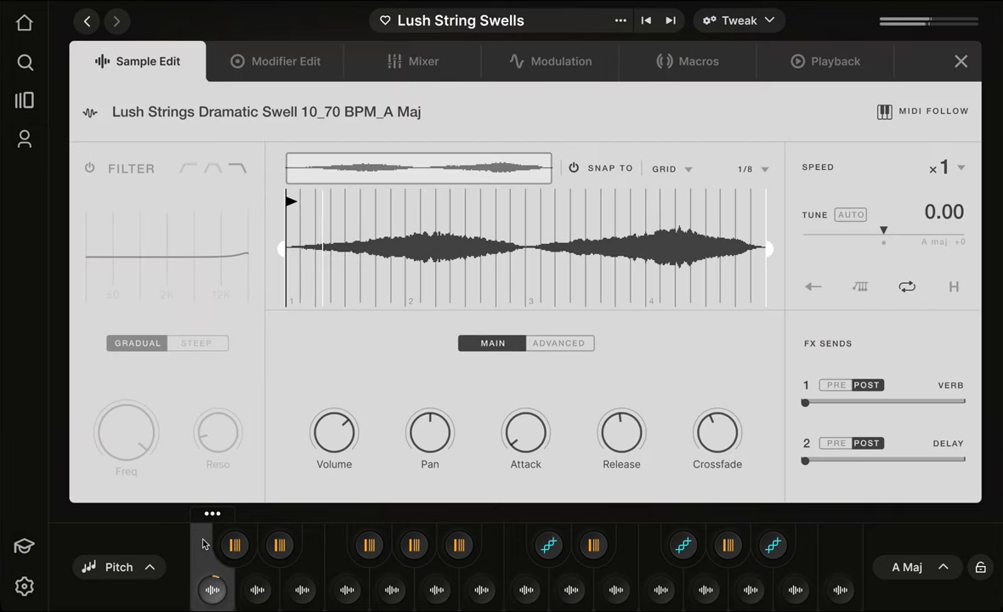
click(257, 589)
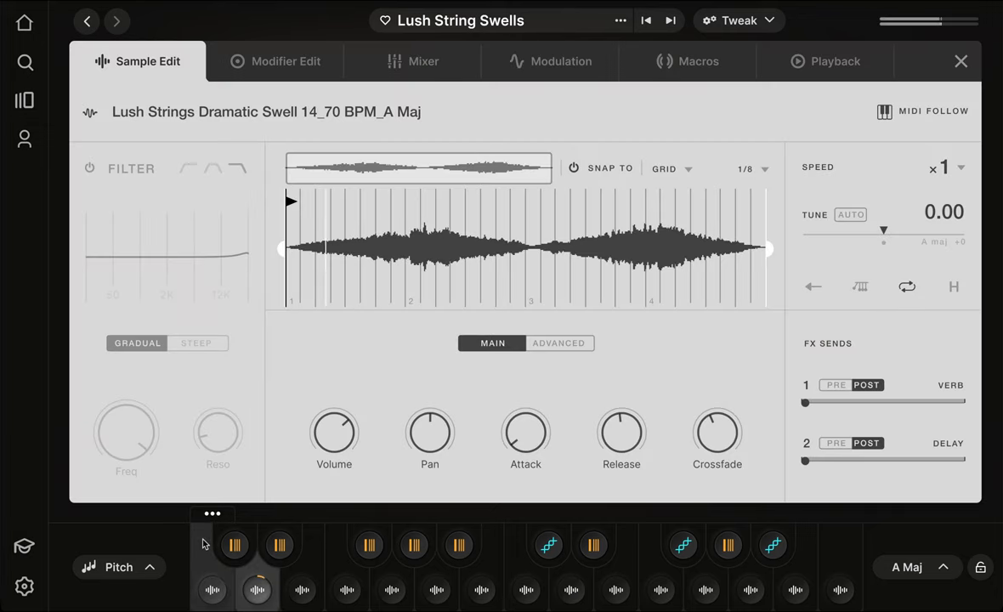
click(302, 589)
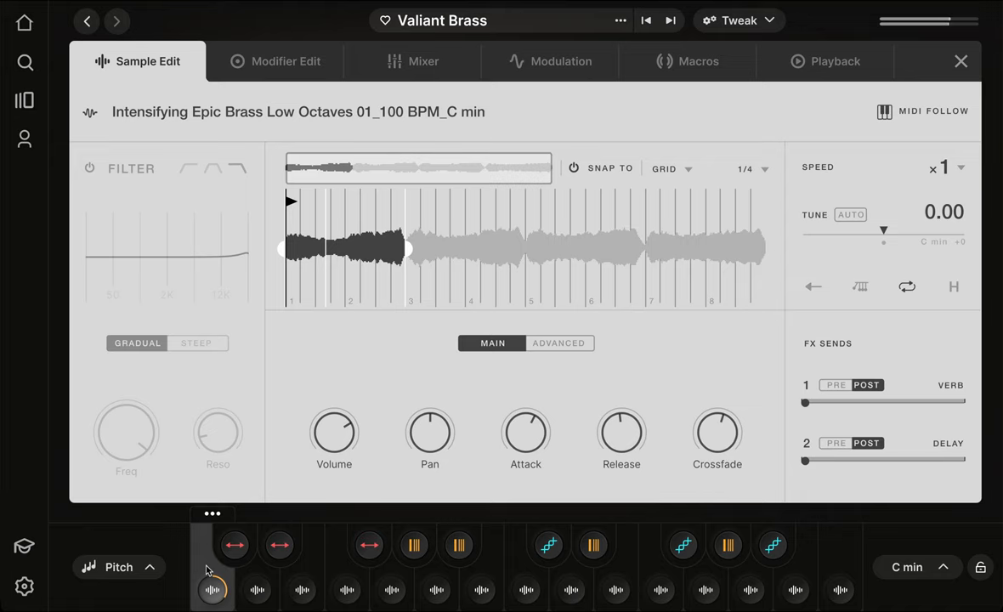
View the Sforzando Bass 01 sample and another Intensifying Epic Brass sample.
click(302, 589)
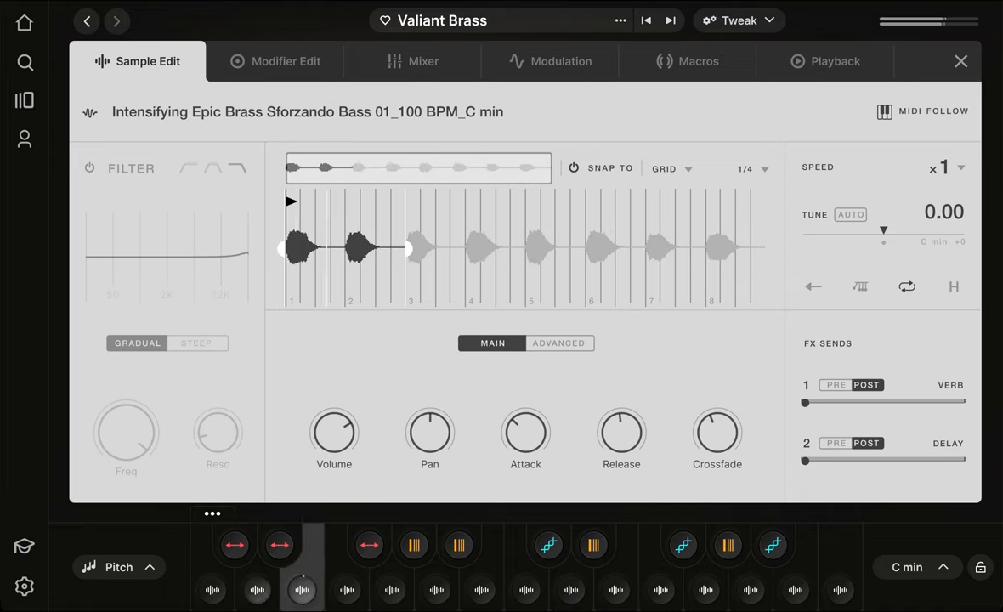
click(346, 590)
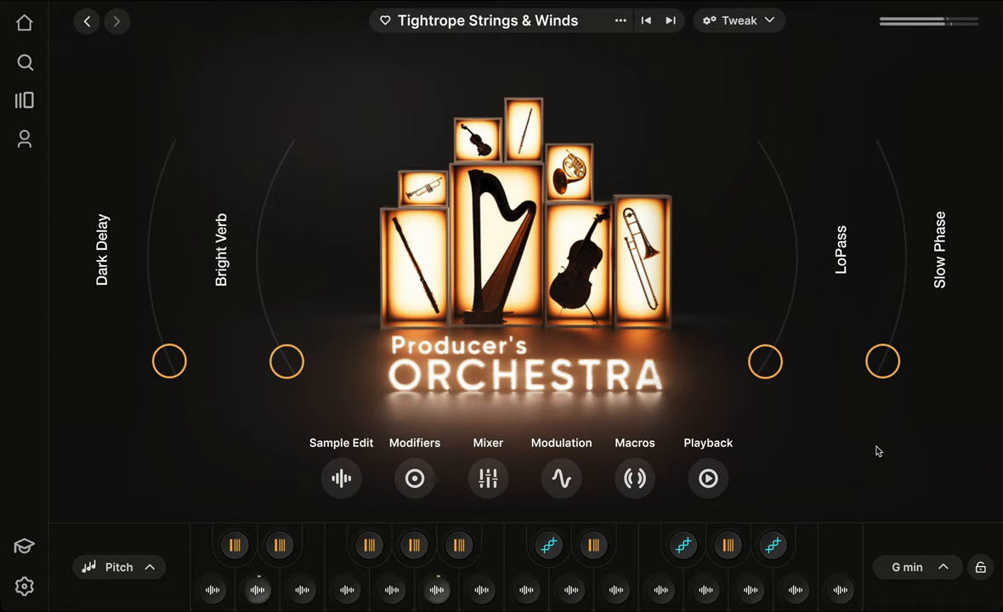
Sweep the Dark Delay and Bright Verb macros up, then back to minimum.
drag(169, 361, 149, 278)
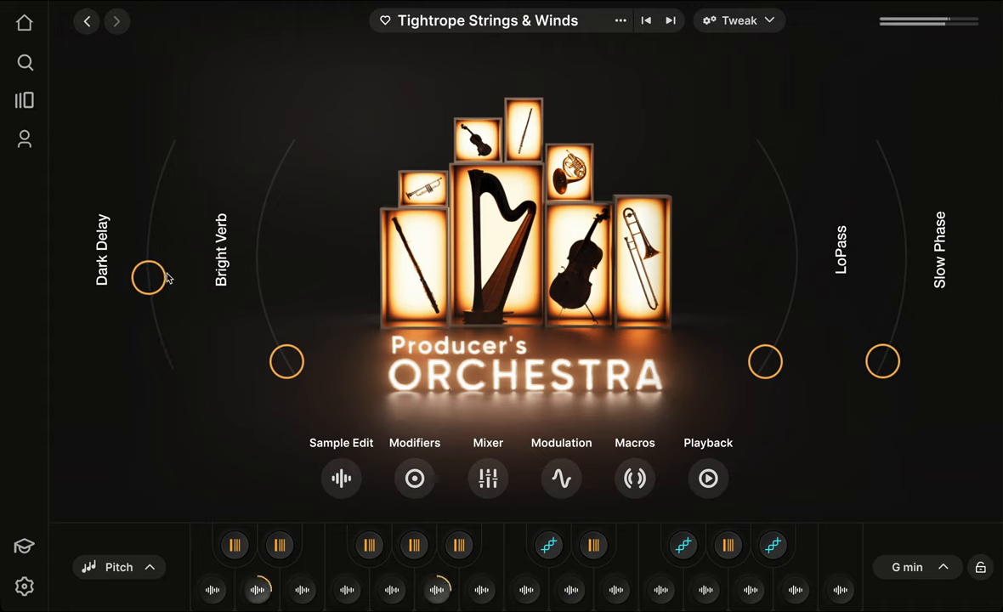
drag(149, 278, 169, 151)
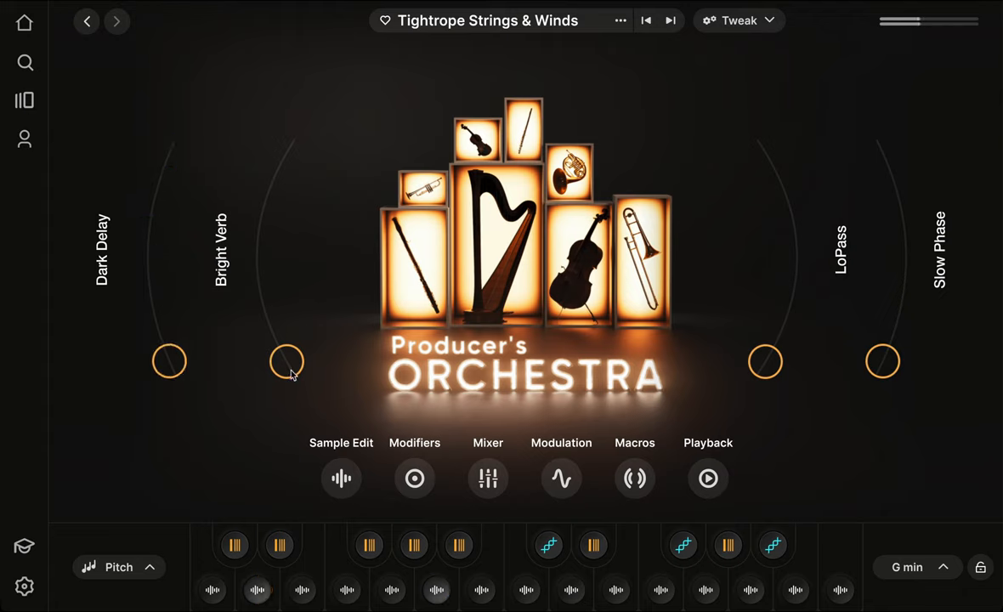
drag(287, 362, 258, 276)
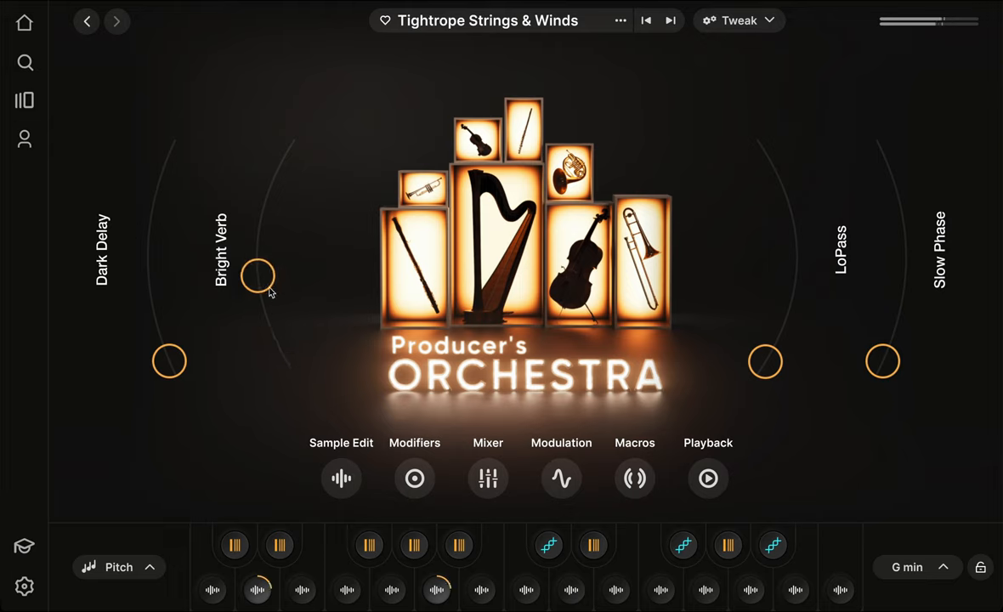
drag(258, 277, 287, 153)
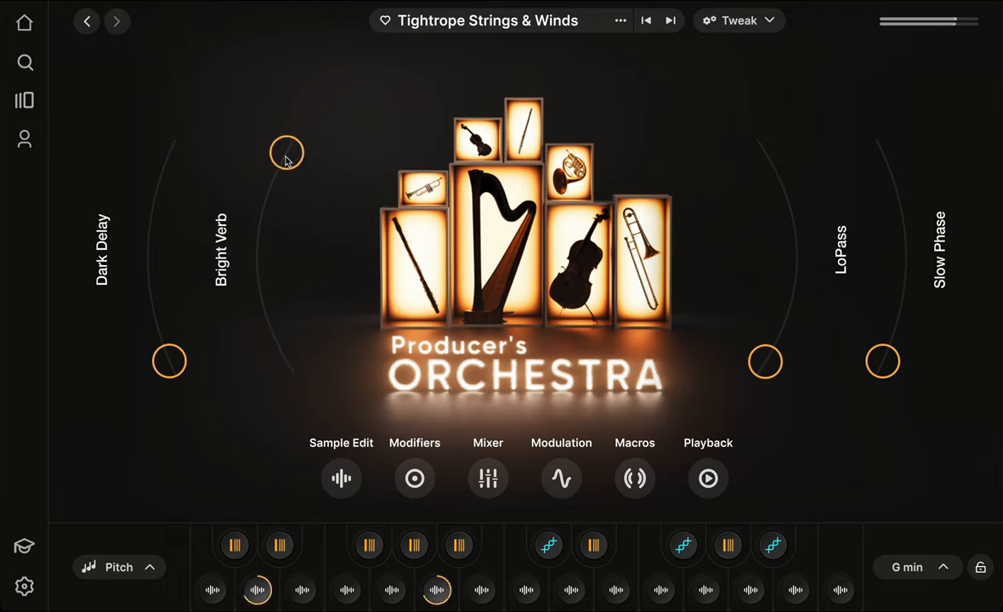
drag(286, 153, 274, 179)
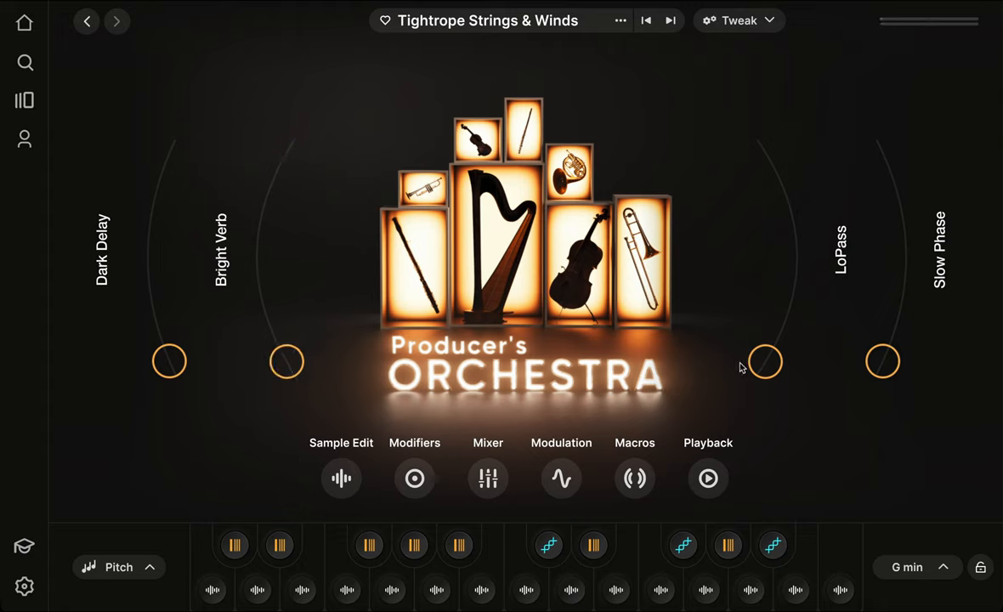
Sweep the LoPass and Slow Phase macros up, then back to minimum.
drag(764, 361, 793, 291)
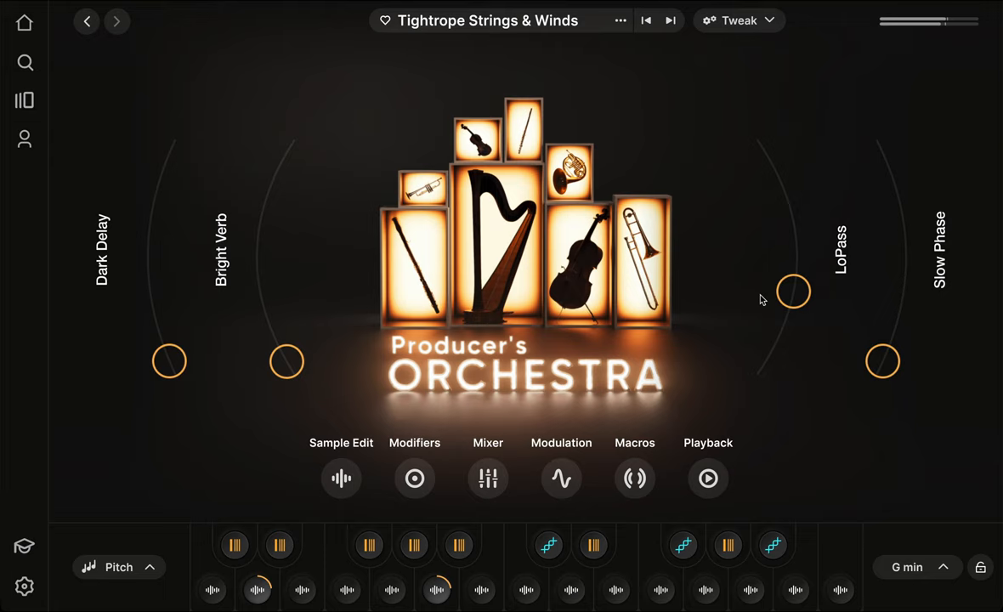
drag(793, 292, 786, 195)
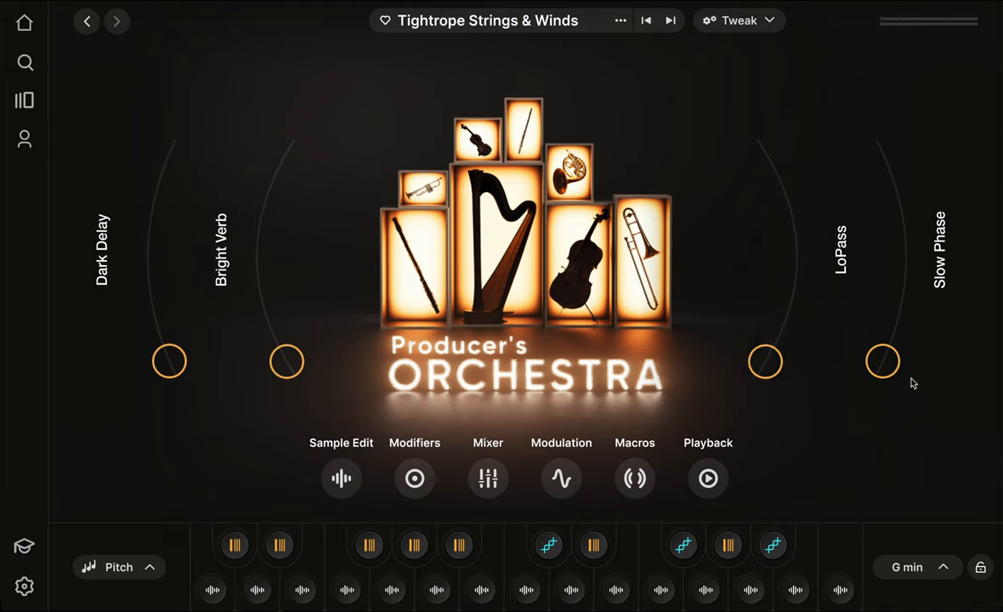
drag(882, 361, 898, 316)
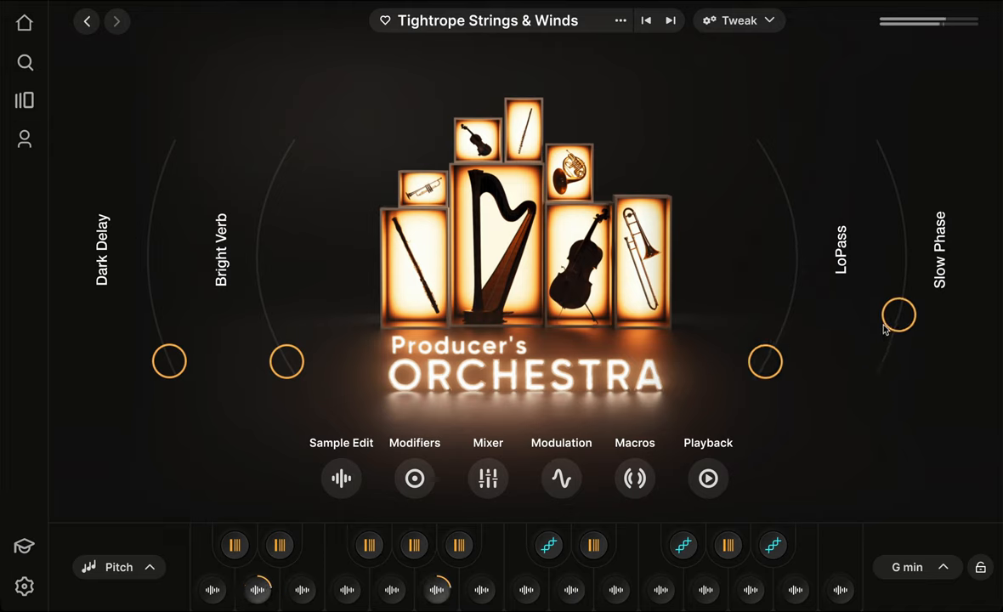
drag(898, 315, 902, 213)
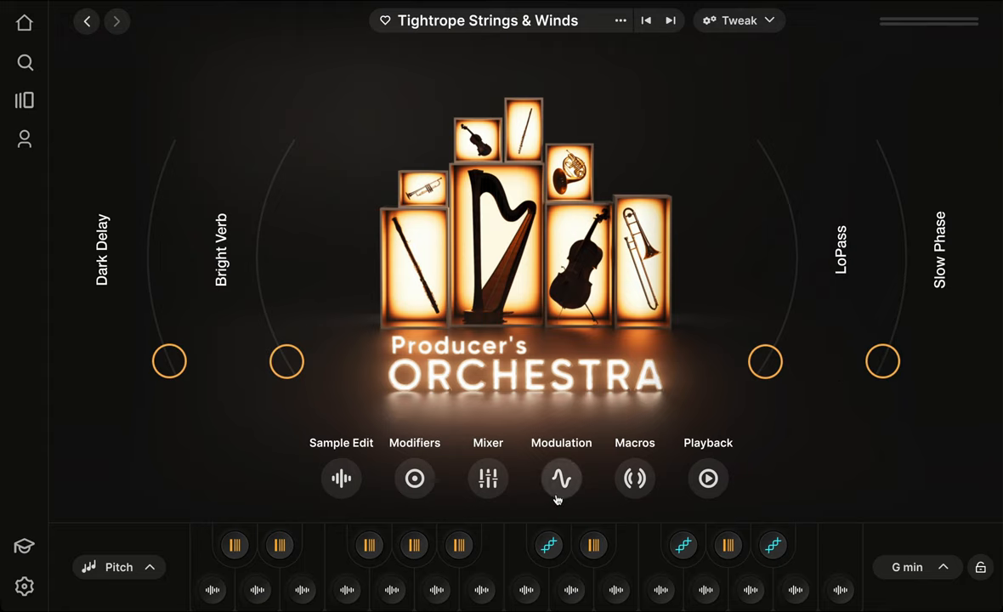
Open the Repeater modifier settings, then view the Resequence modifier's eight-marker step sequence.
click(414, 478)
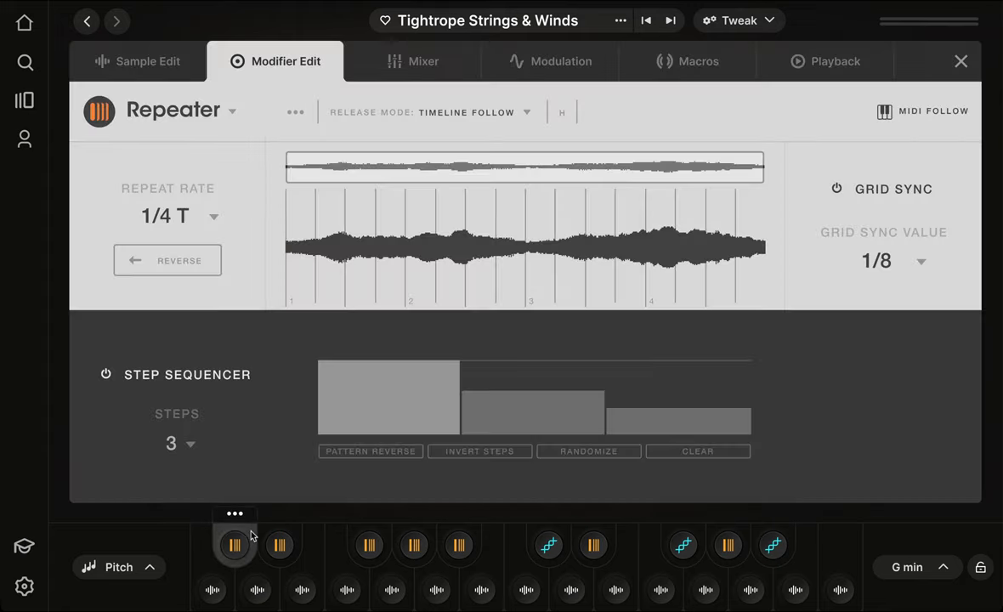
click(233, 545)
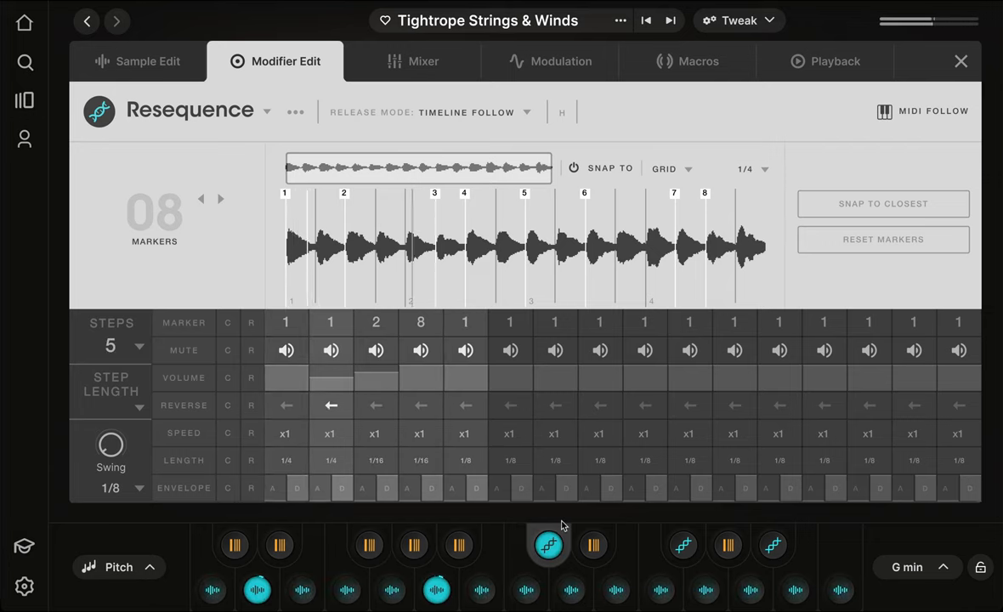
click(24, 102)
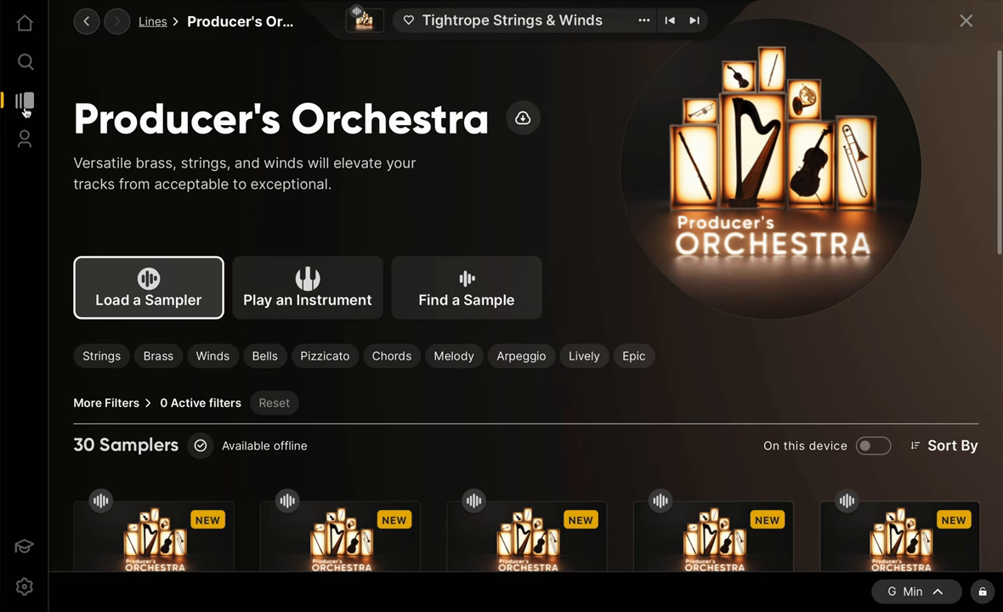
click(307, 287)
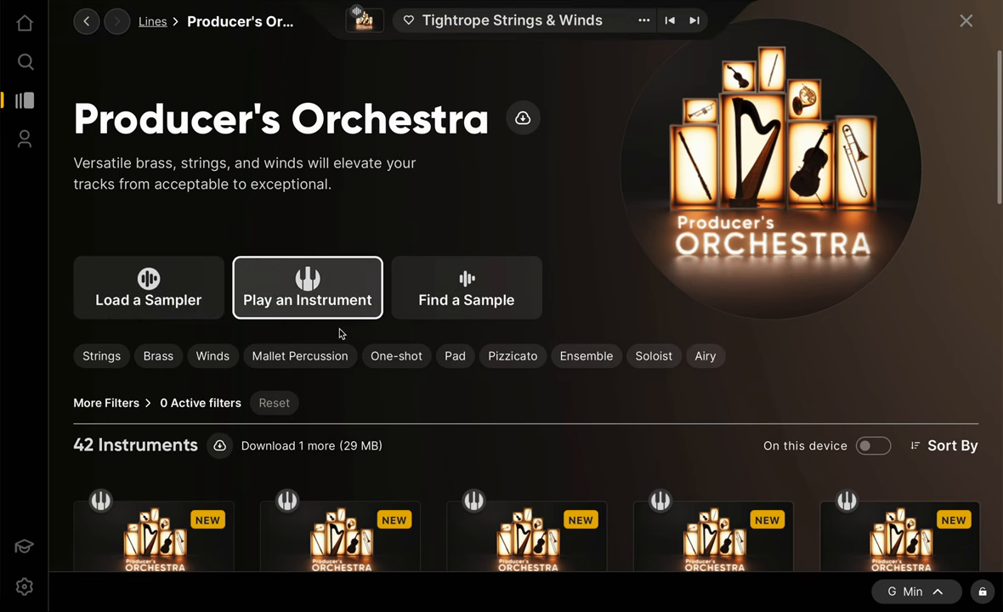
scroll(down, 3)
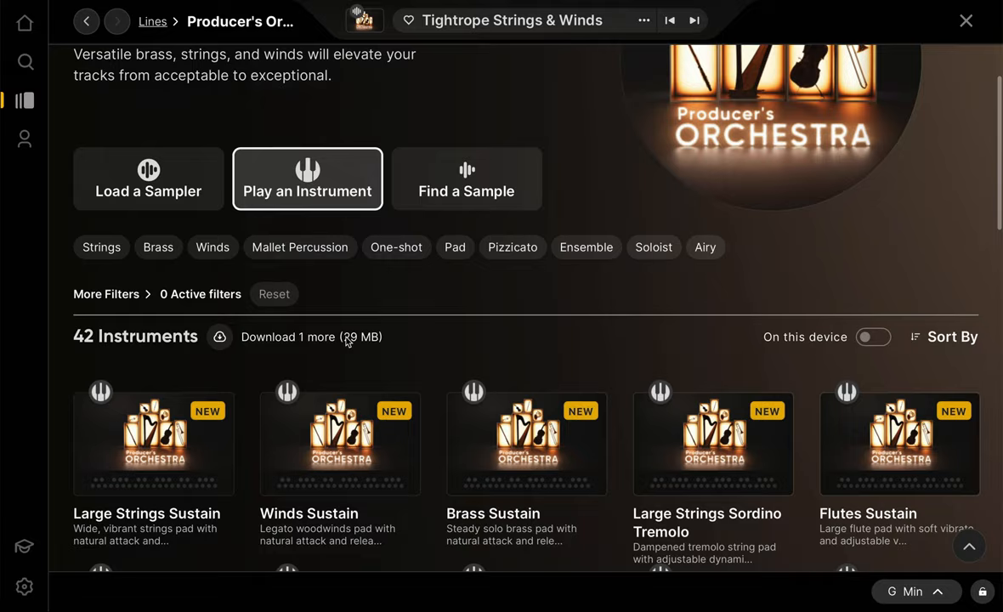
scroll(down, 3)
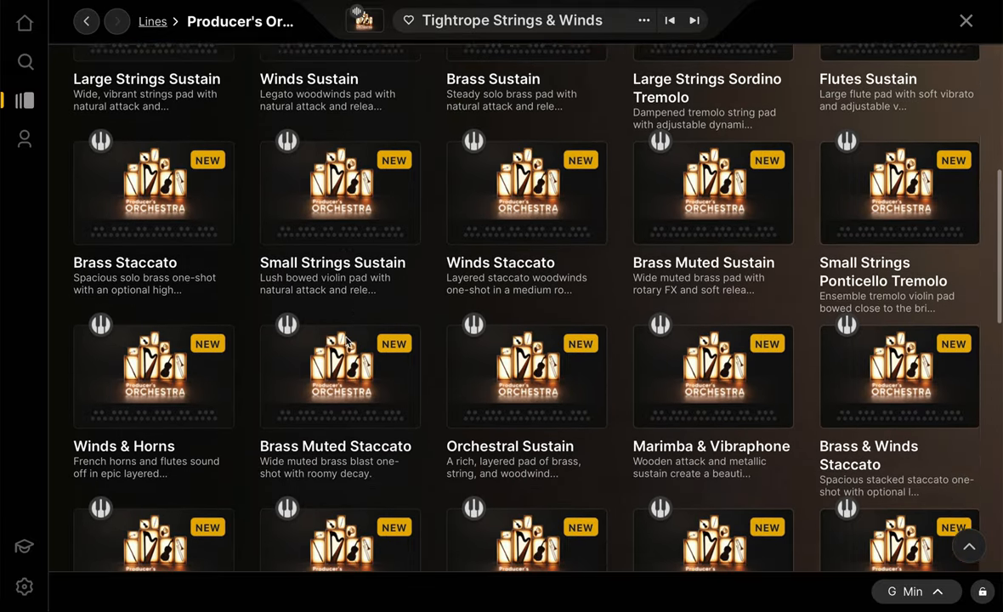
scroll(down, 3)
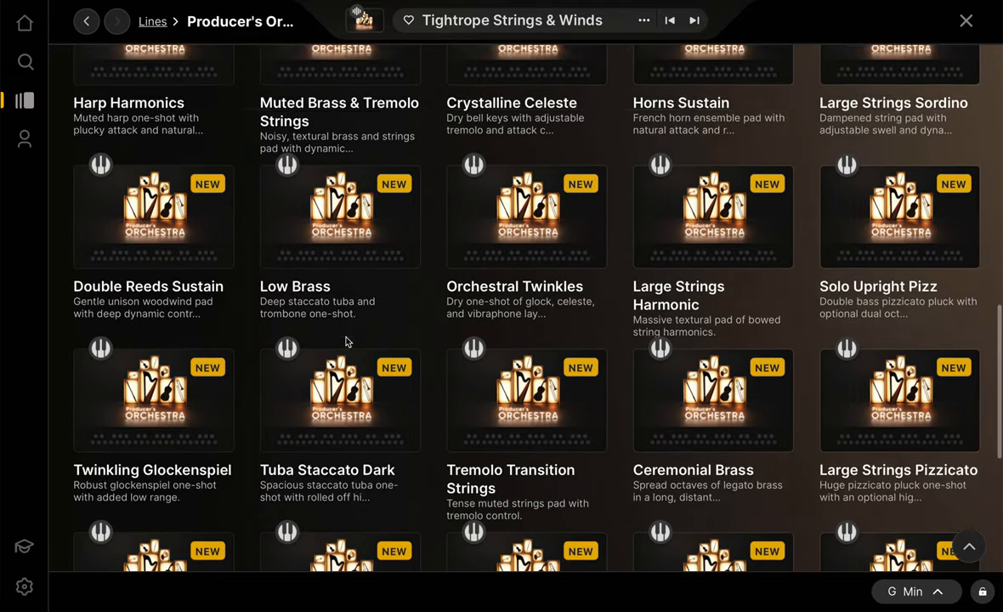
scroll(down, 3)
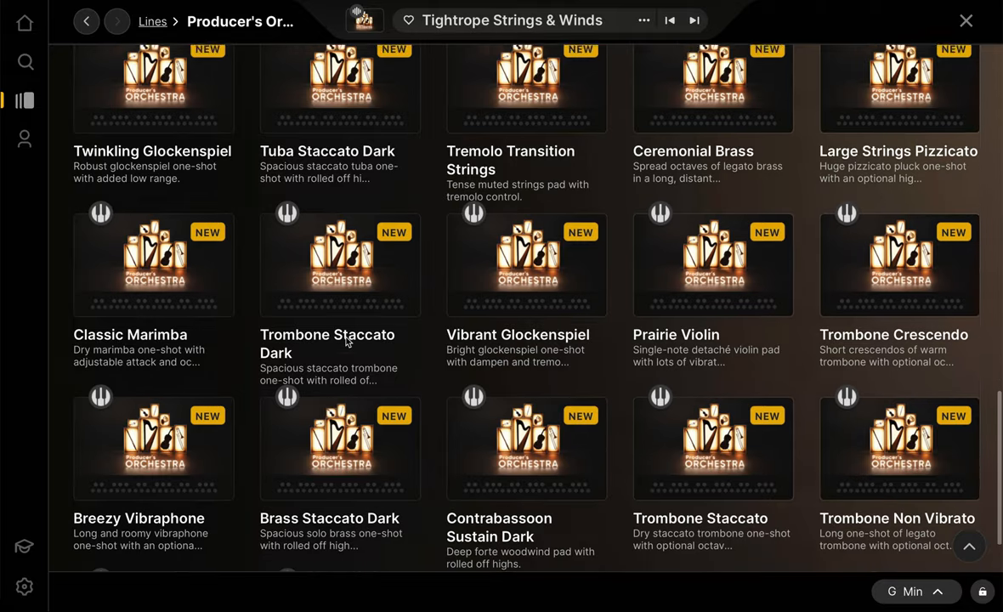
scroll(down, 3)
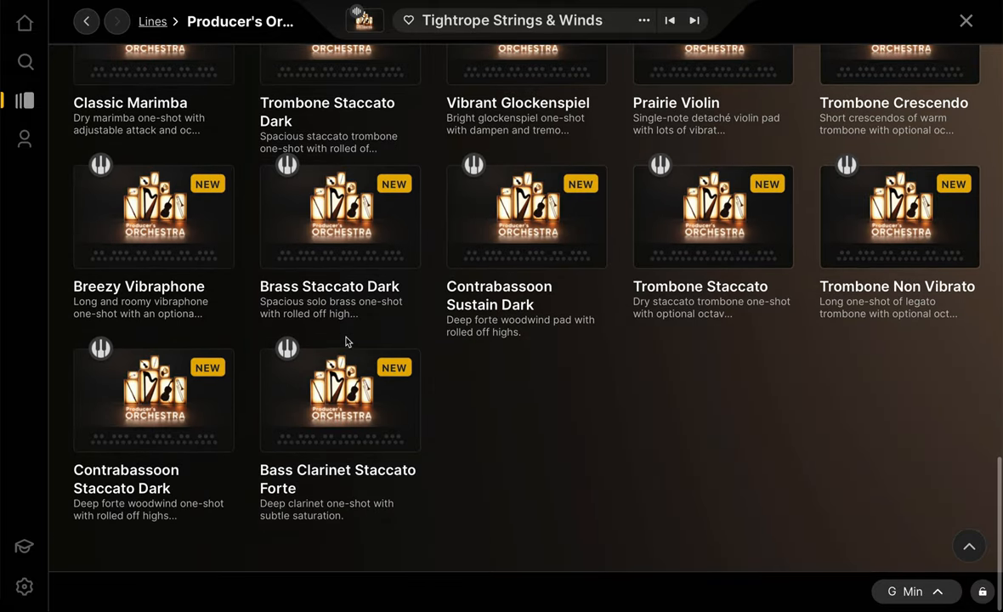
scroll(up, 3)
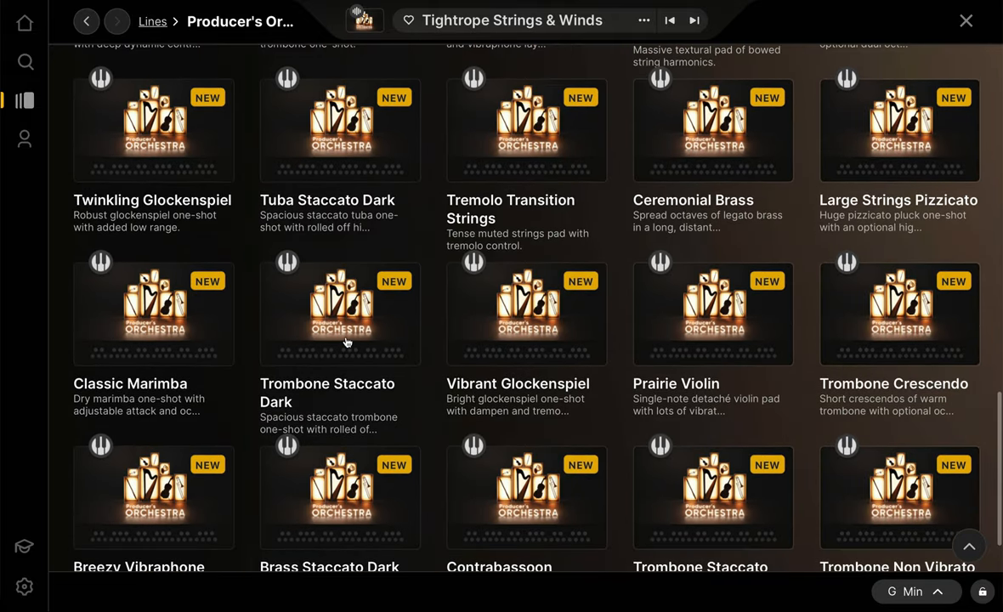
scroll(up, 3)
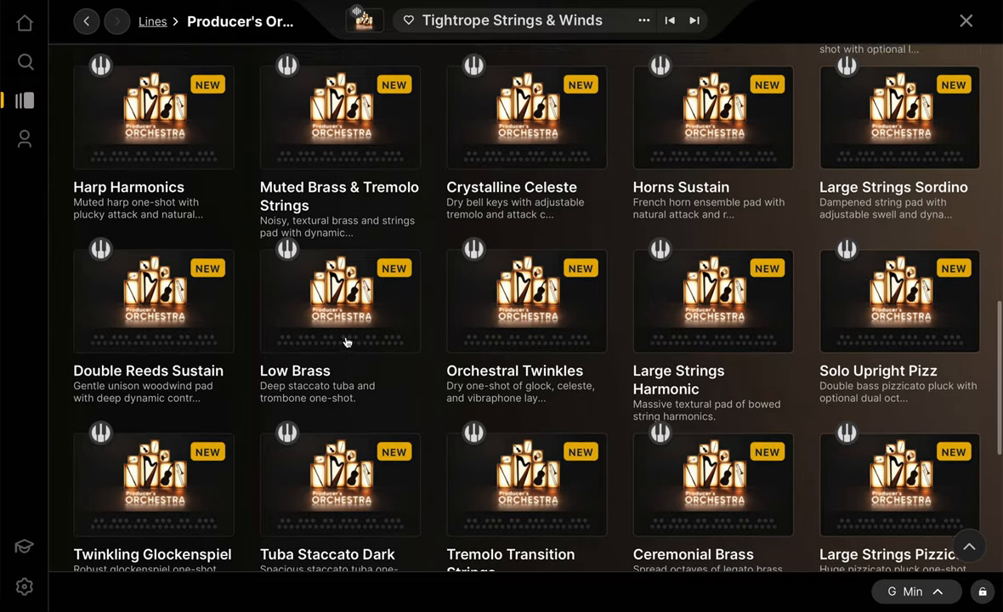
scroll(up, 3)
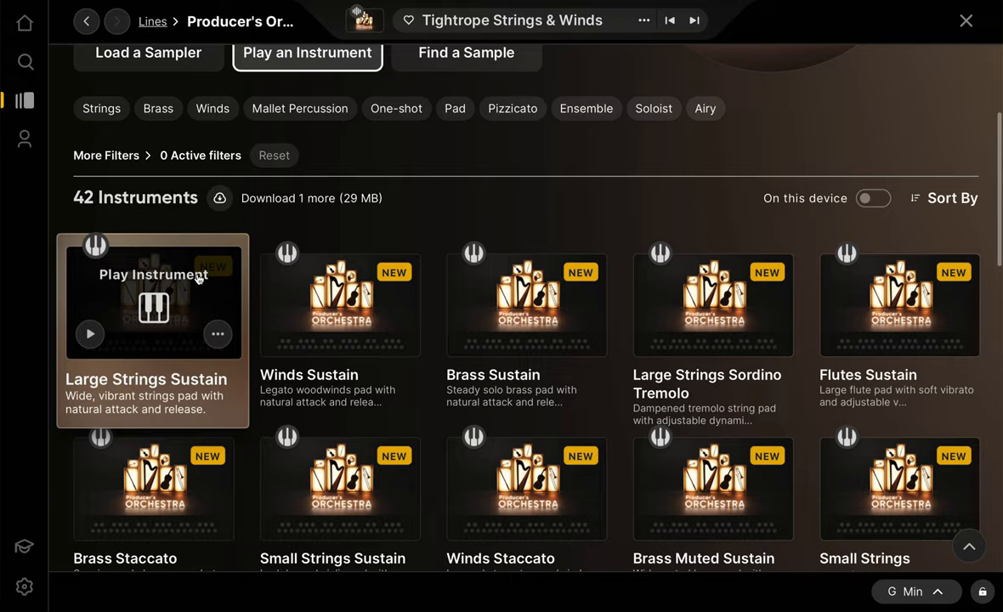
Load Large Strings Sustain, then step to the next instrument, Winds Sustain.
click(153, 298)
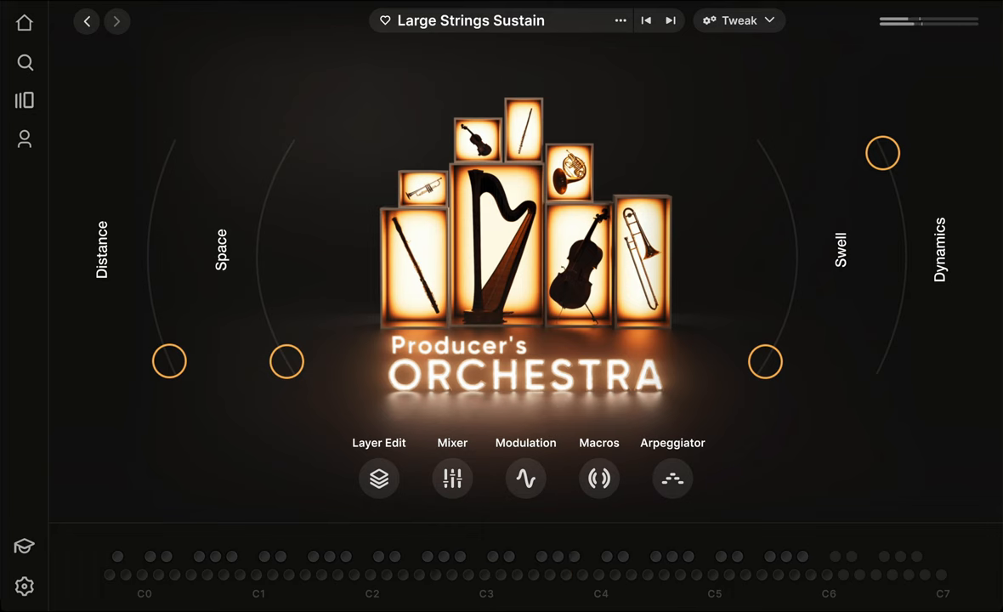
click(24, 100)
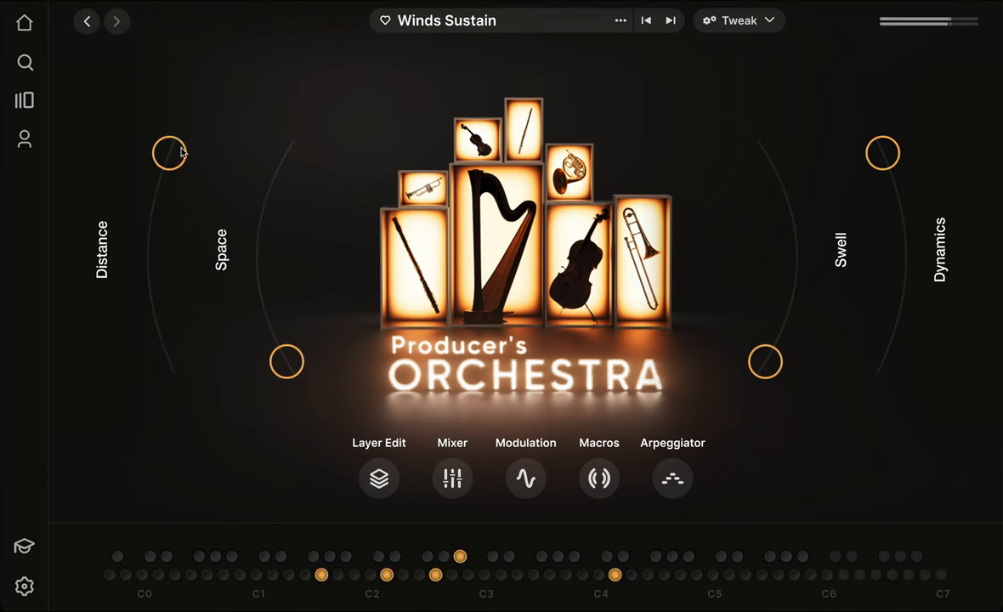
mouse_move(175, 162)
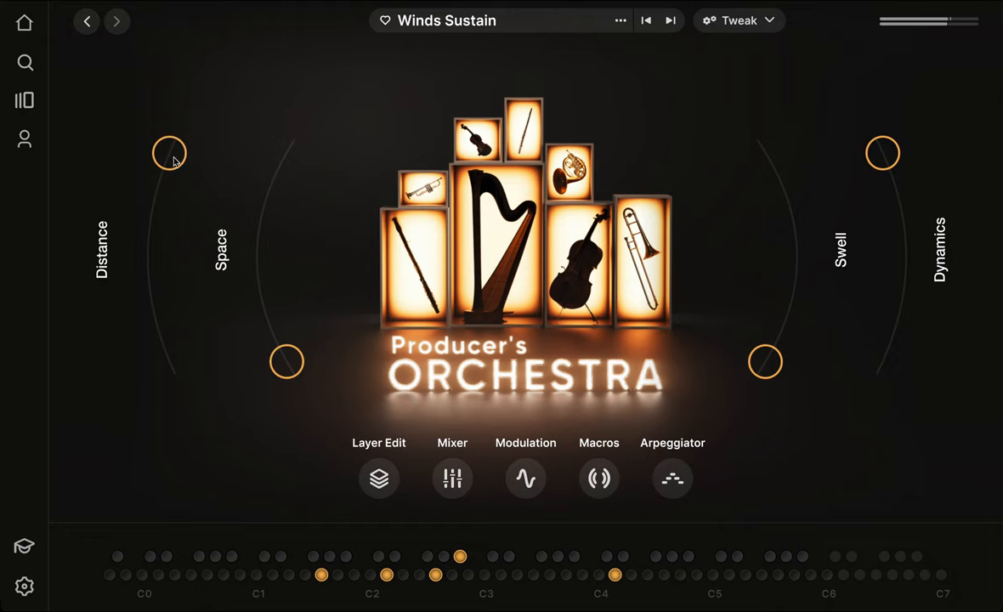
Sweep the Distance macro between minimum and maximum several times while chords play.
drag(170, 153, 168, 361)
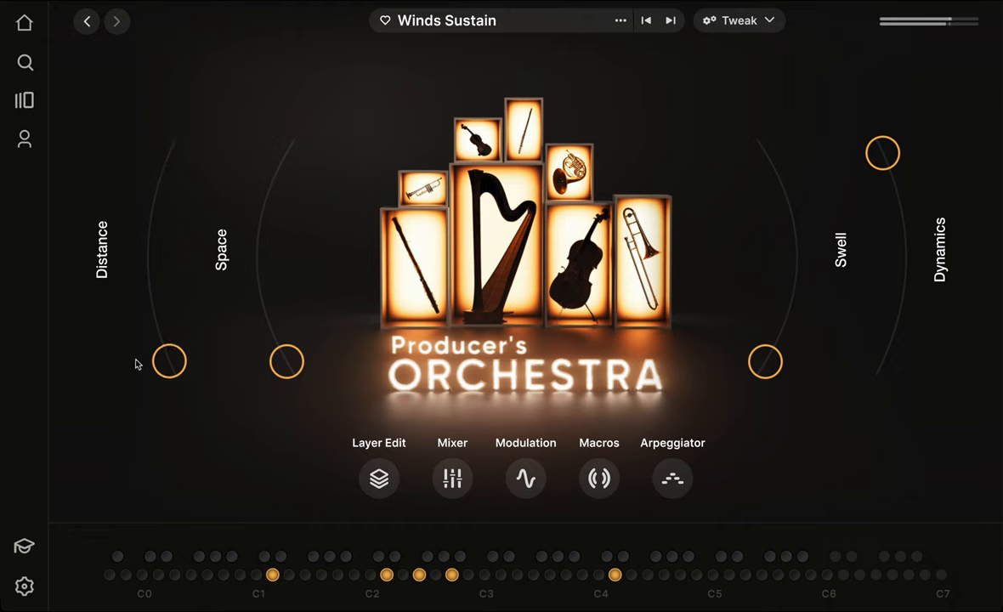
drag(168, 361, 168, 153)
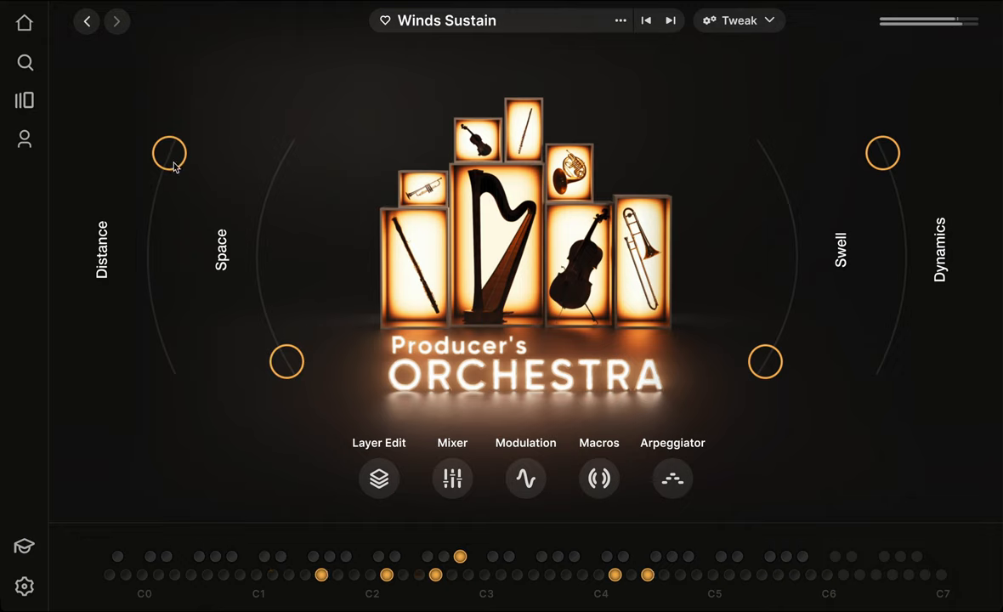
drag(169, 153, 169, 361)
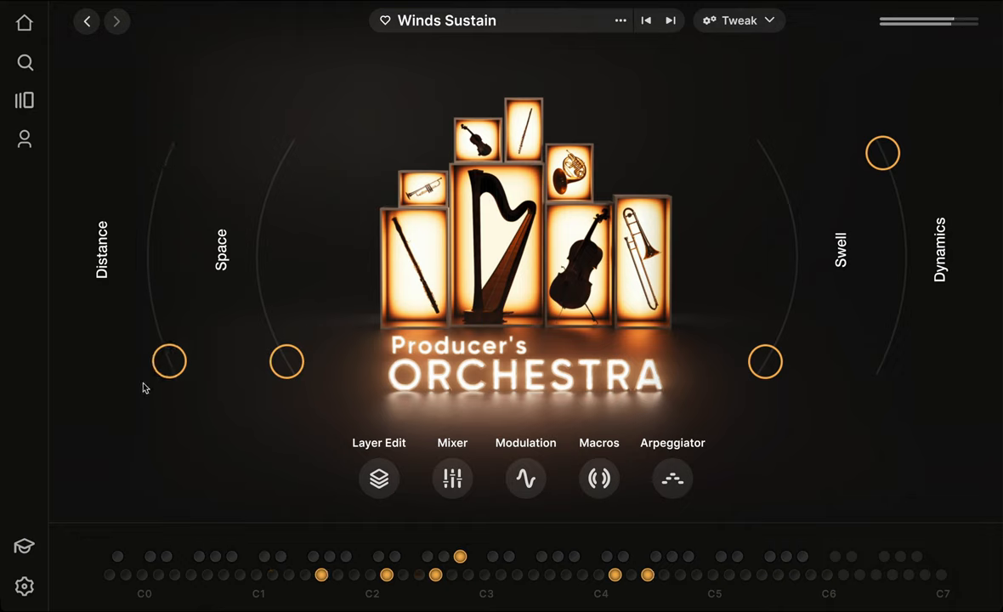
drag(168, 360, 168, 153)
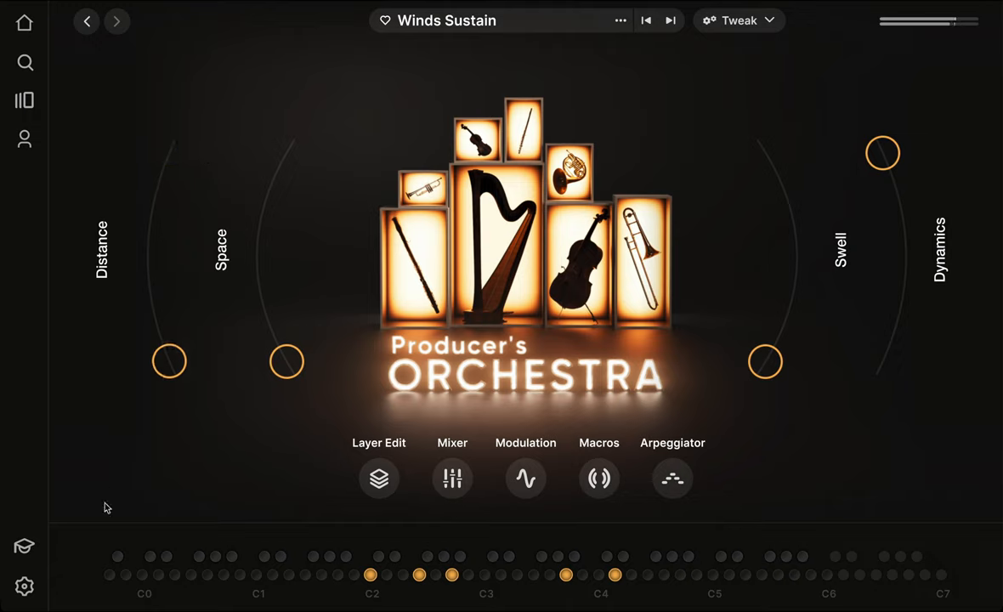
mouse_move(212, 493)
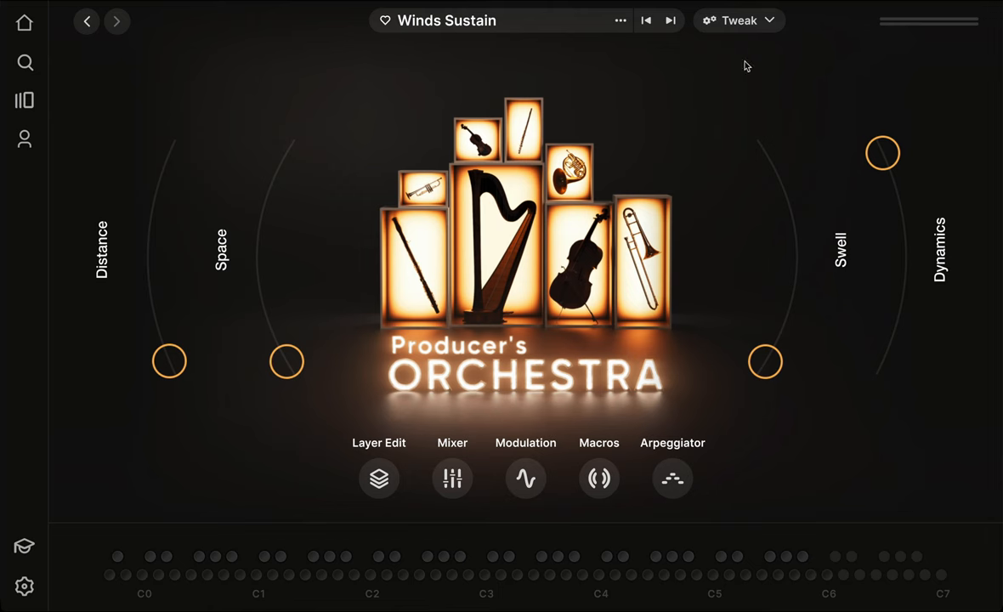
click(378, 478)
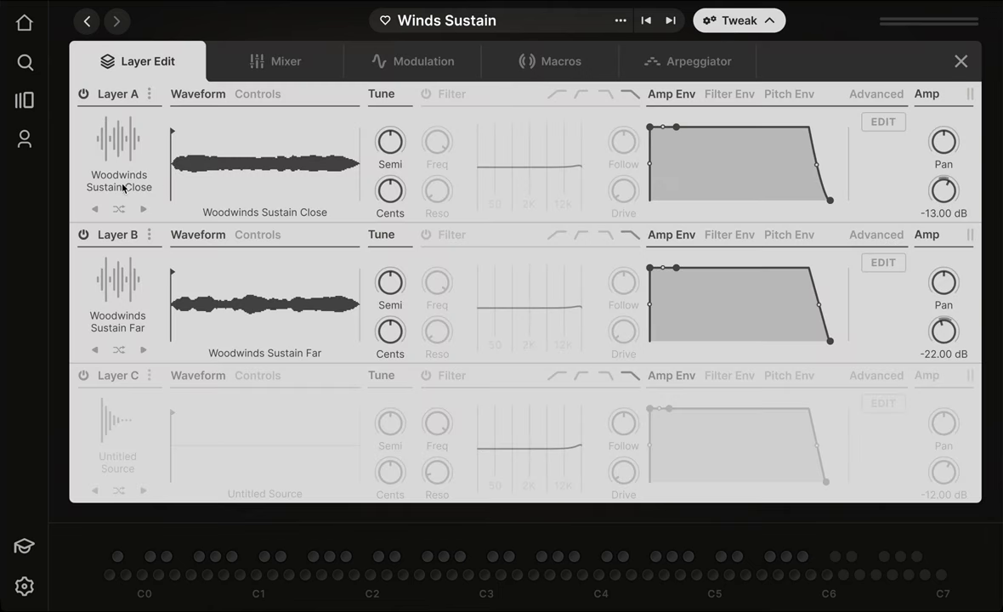
mouse_move(108, 282)
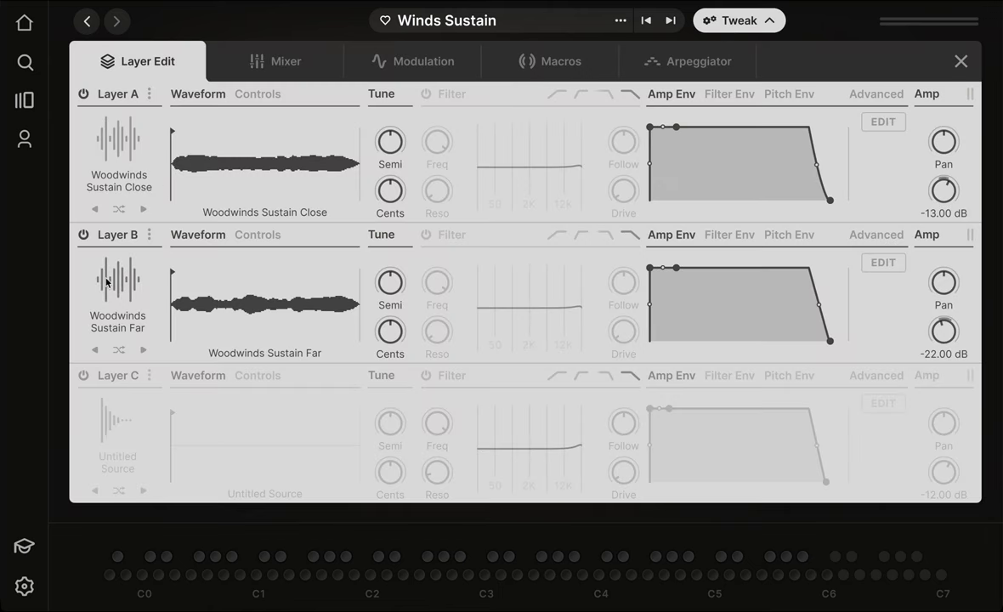
mouse_move(963, 62)
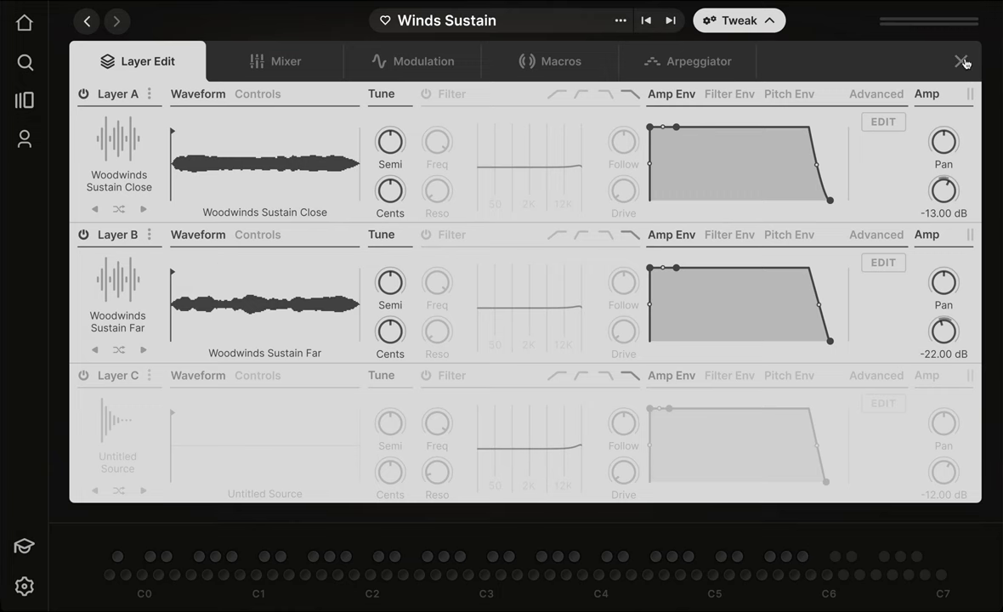
click(963, 62)
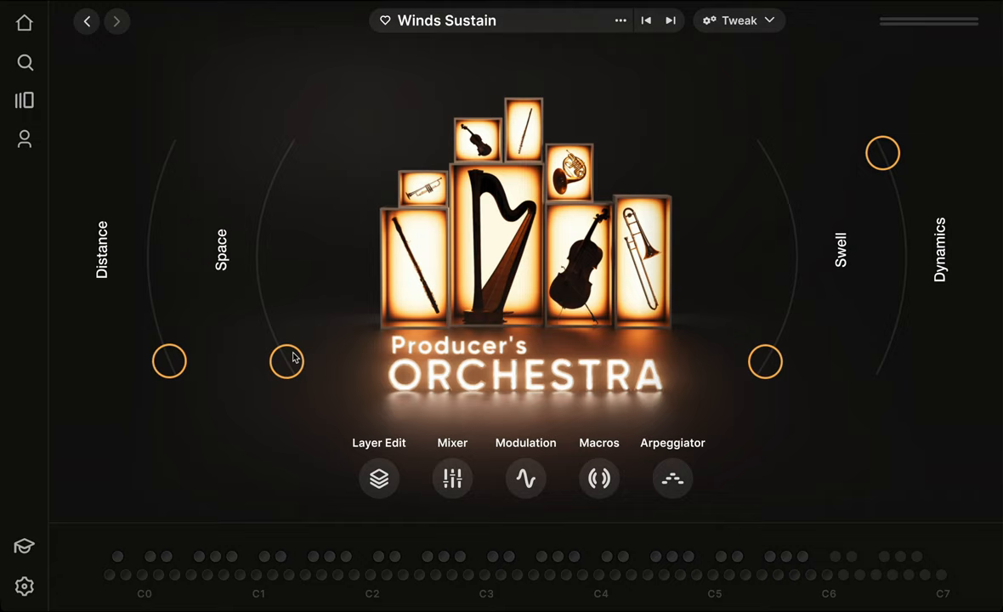
Max the Space macro, then raise Distance in Tweak > Macros to reveal its assigned parameters.
drag(286, 361, 286, 152)
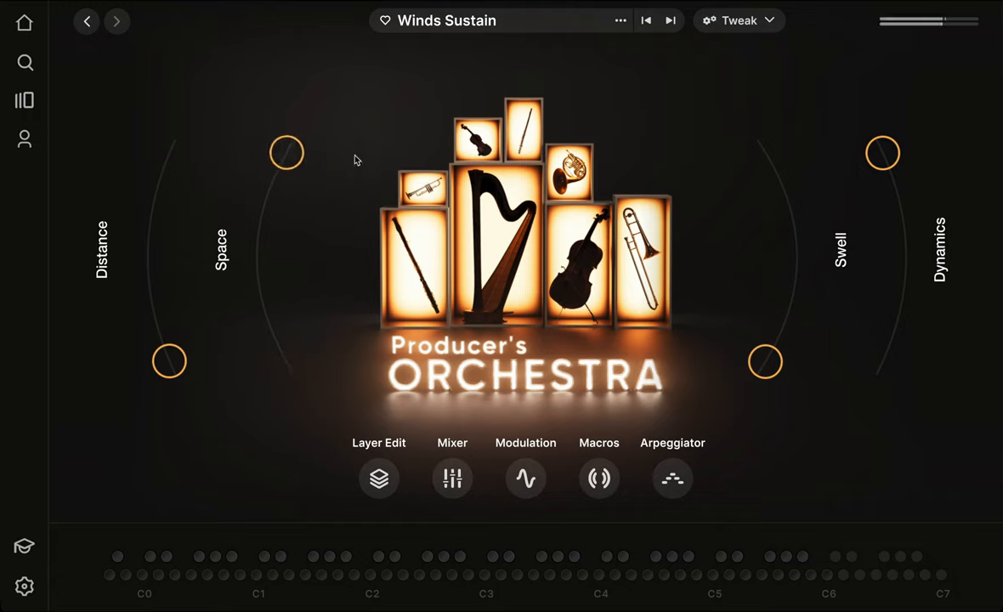
click(378, 478)
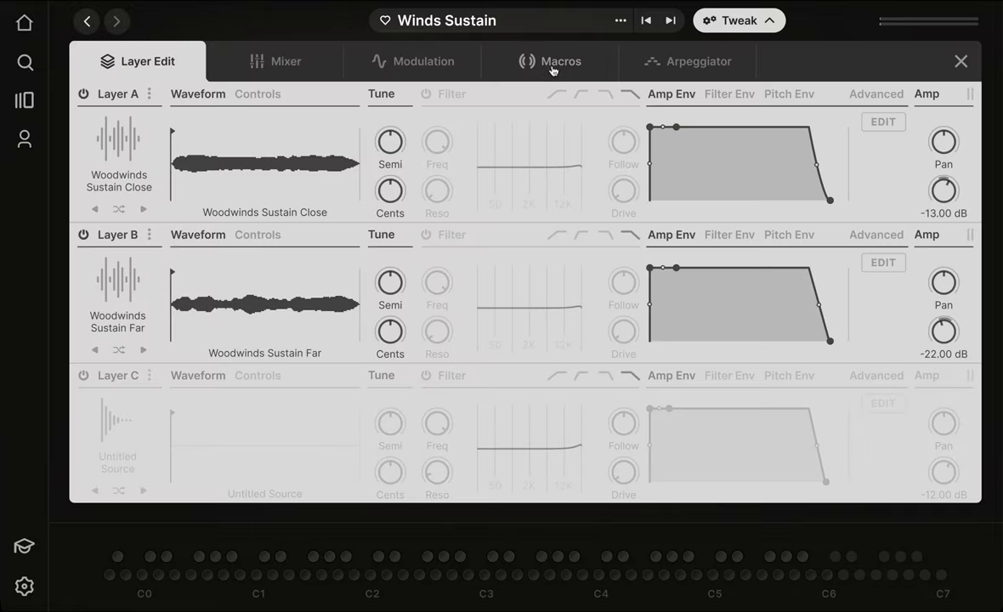
click(550, 61)
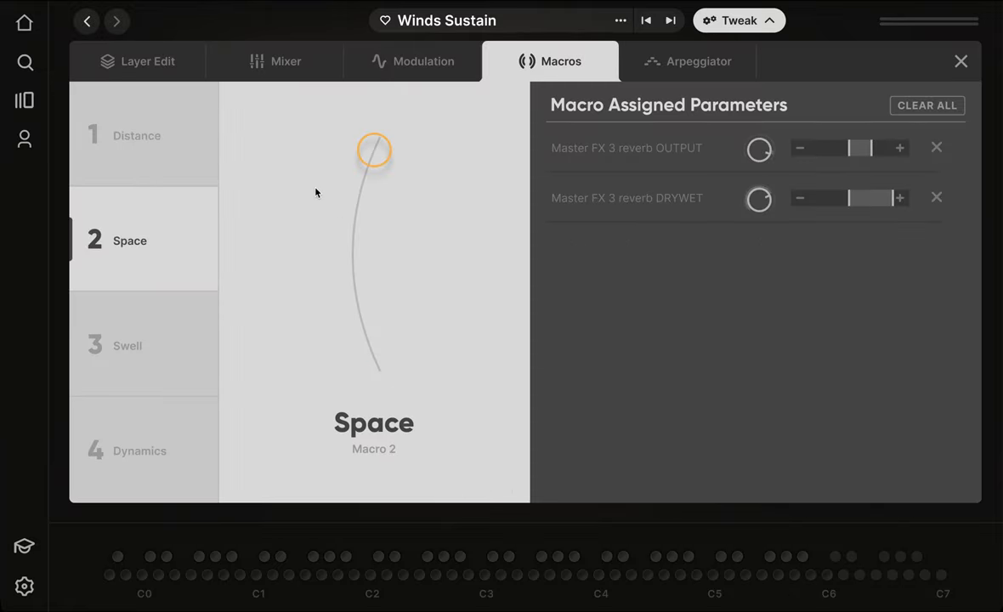
click(136, 135)
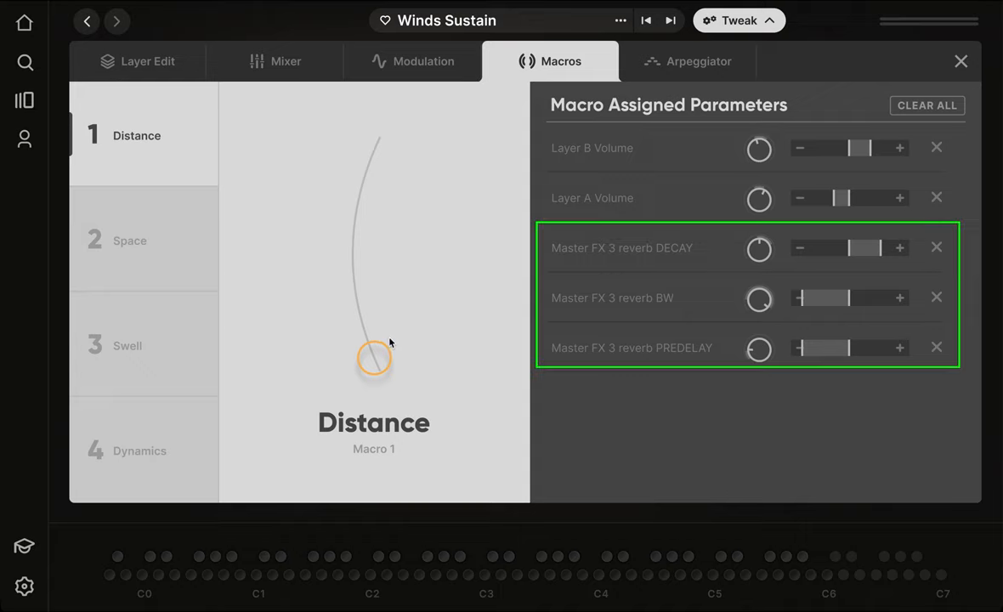
drag(374, 357, 374, 151)
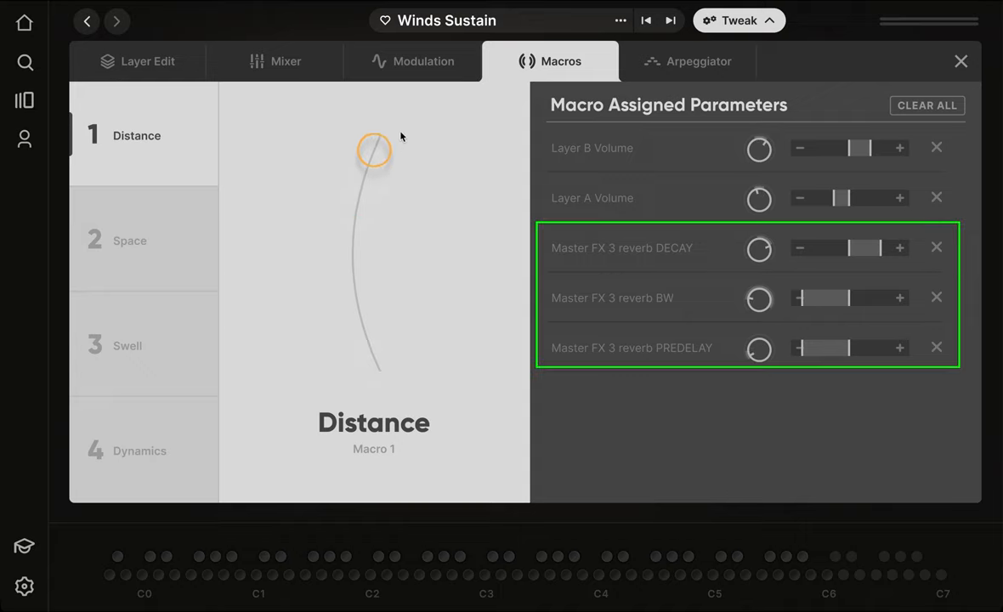
mouse_move(414, 119)
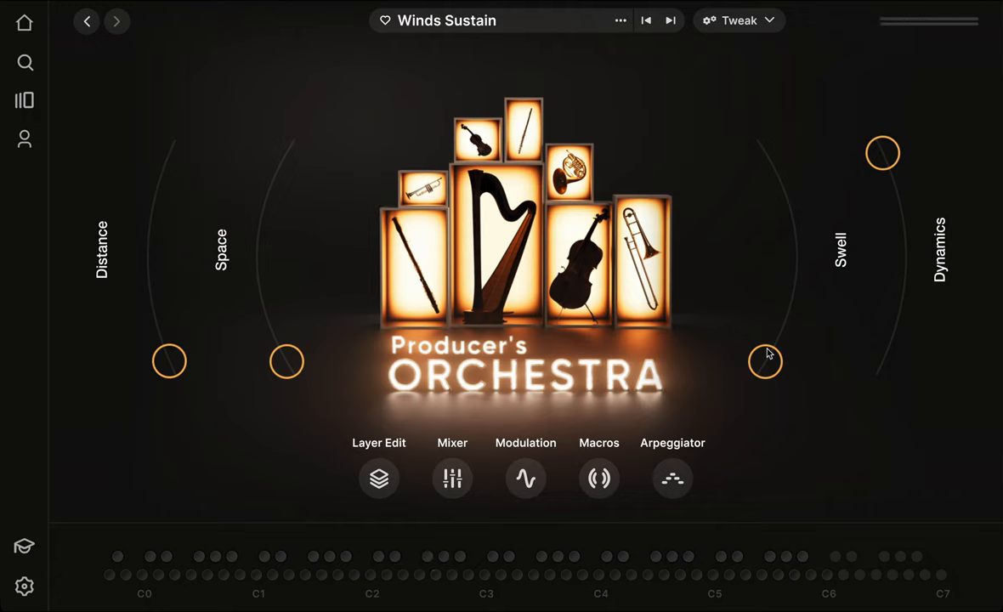
Push the Swell macro knob from its bottom to the top.
drag(765, 360, 765, 153)
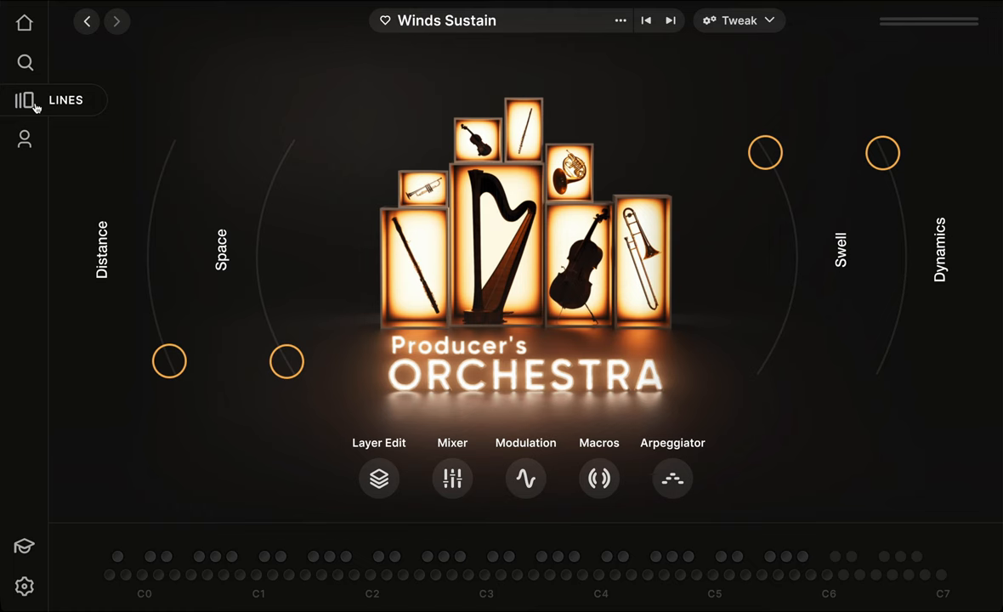
Return to the Producer's Orchestra list and scroll down to Large Strings Pizzicato.
click(51, 100)
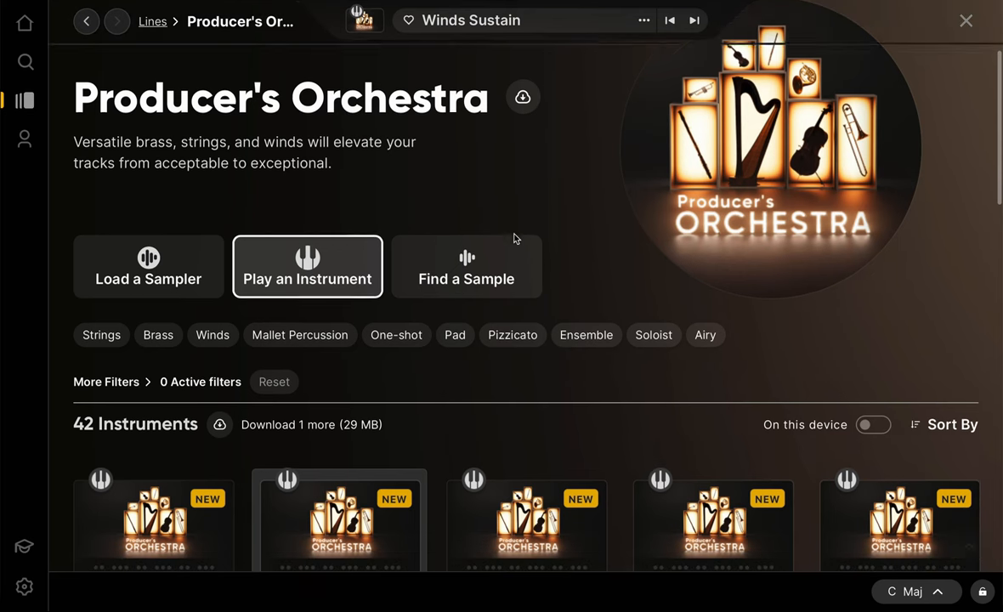
scroll(down, 3)
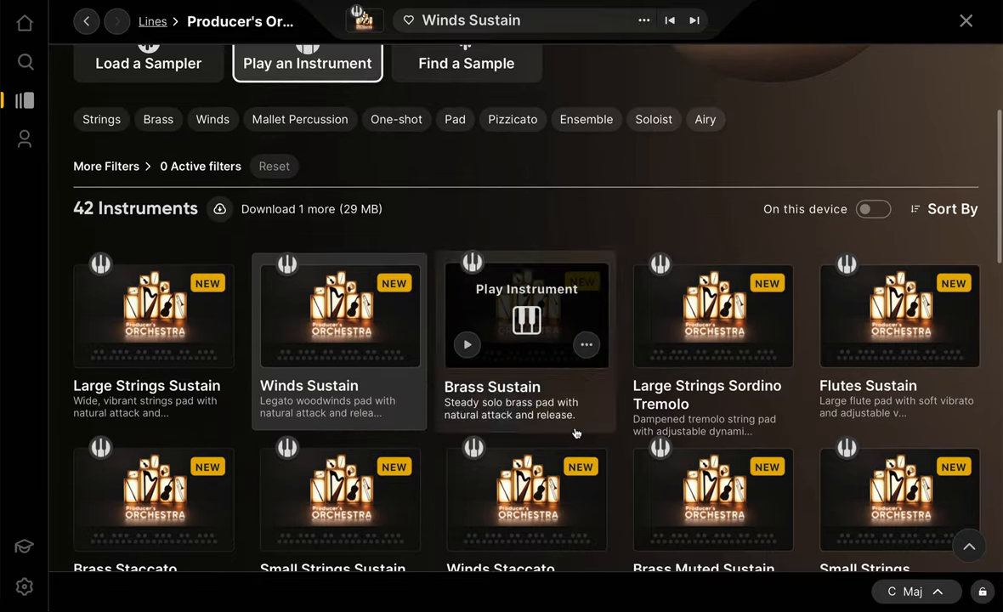
scroll(down, 3)
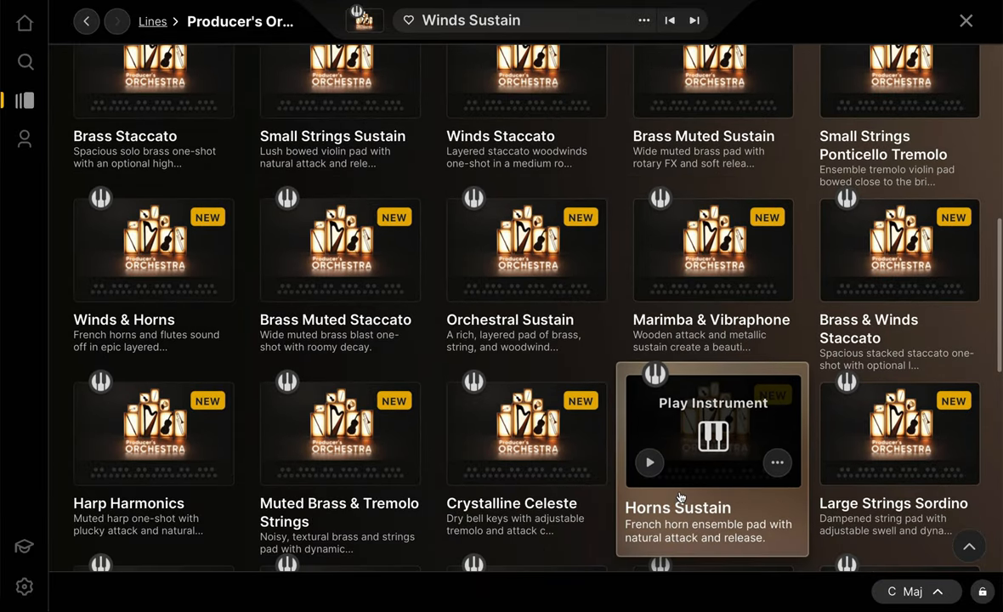
scroll(down, 3)
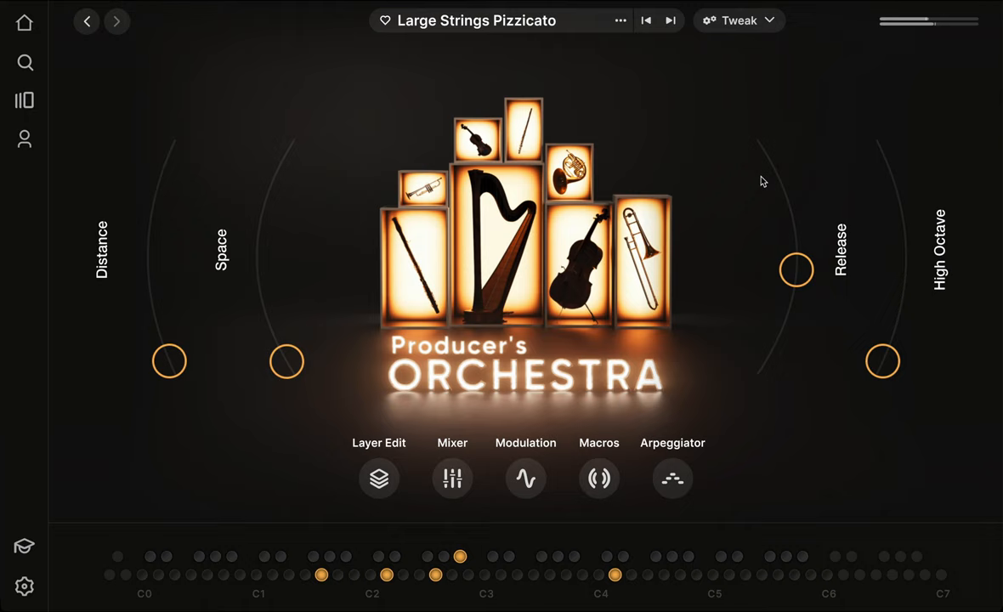
Sweep the Release macro and leave it at minimum, then raise High Octave to maximum.
drag(796, 270, 765, 151)
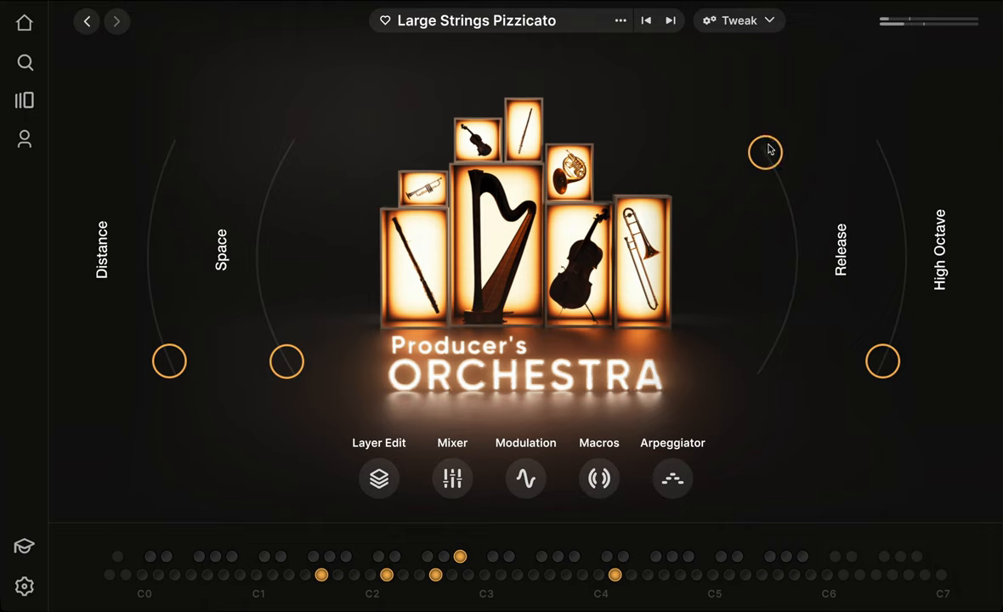
drag(765, 152, 796, 253)
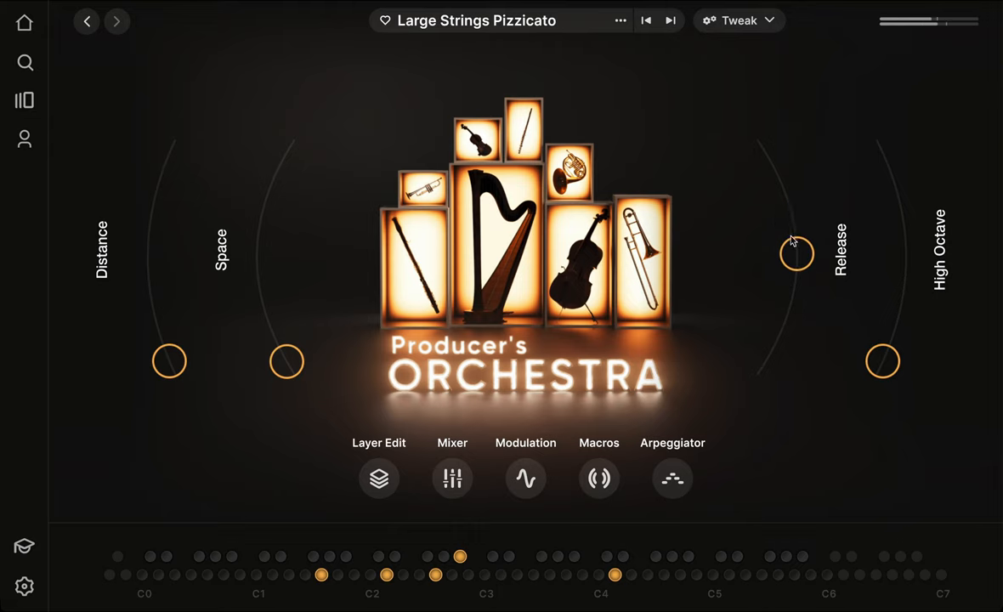
drag(796, 253, 765, 361)
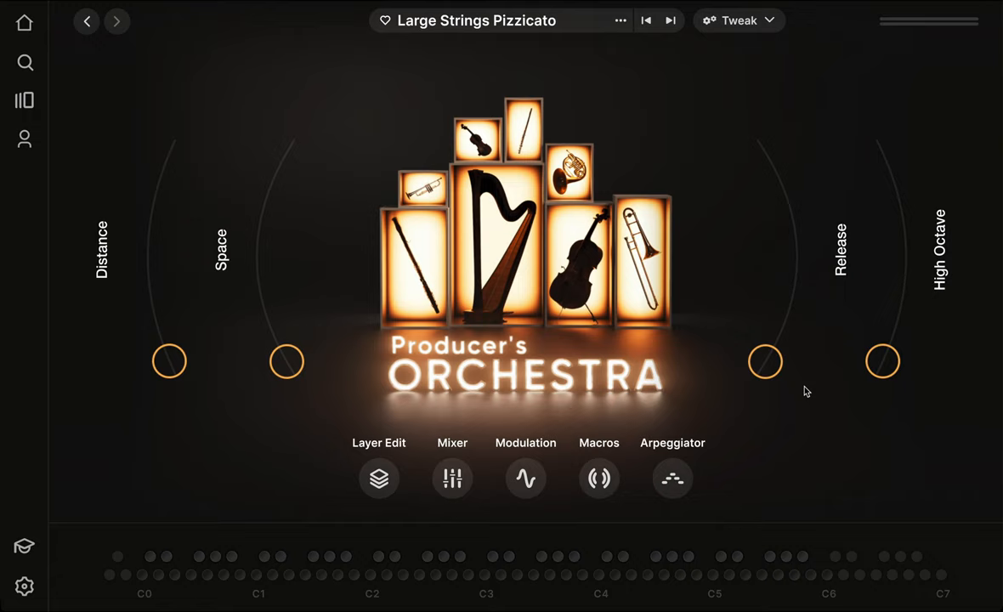
mouse_move(883, 362)
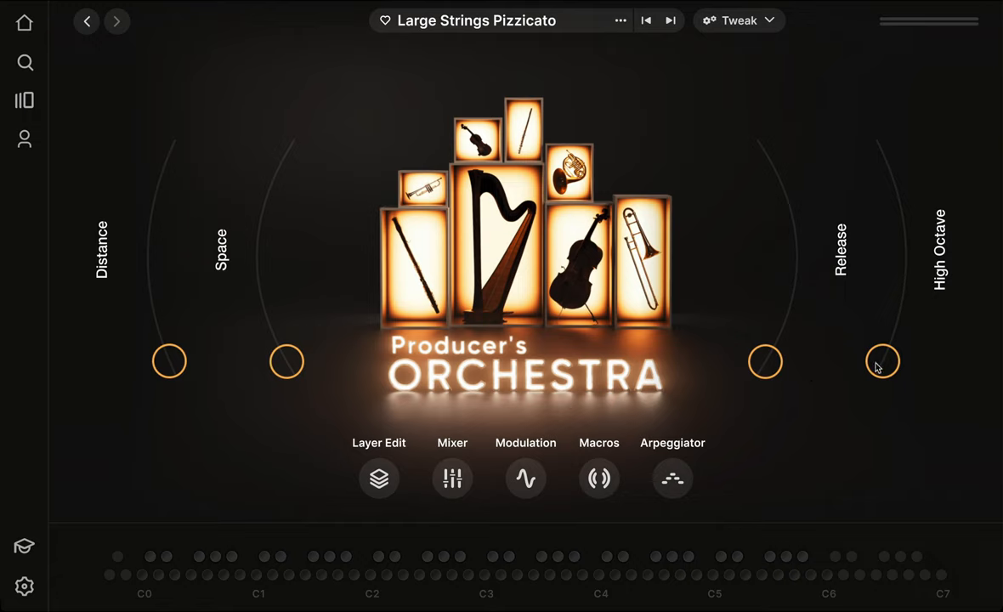
drag(881, 361, 905, 249)
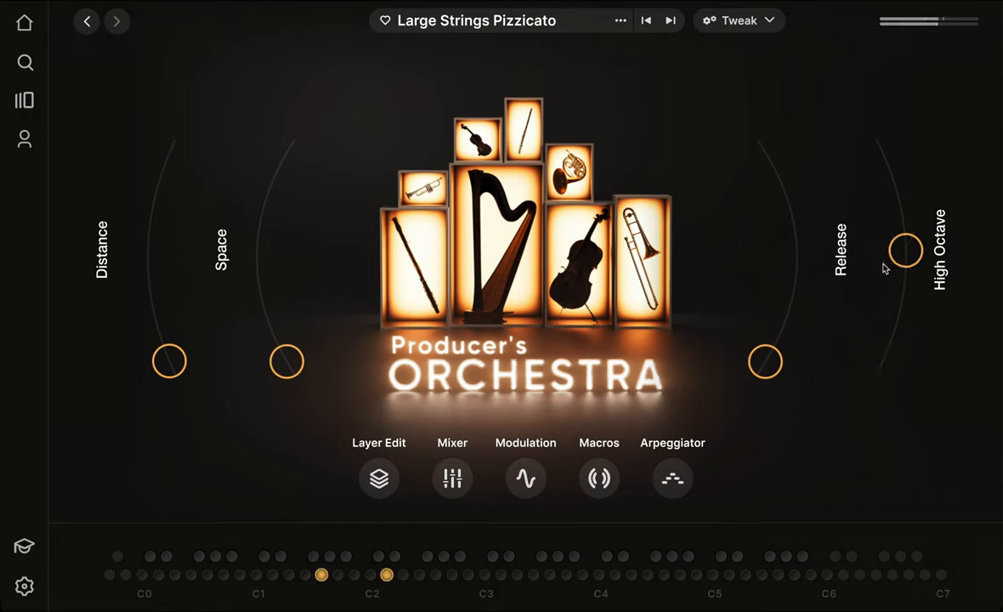
drag(905, 250, 883, 153)
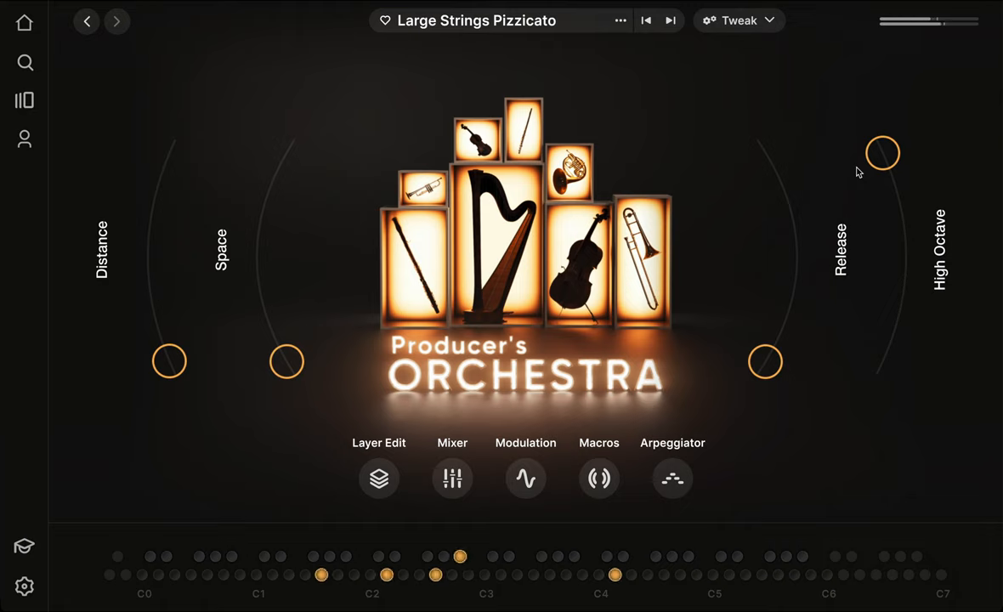
mouse_move(874, 170)
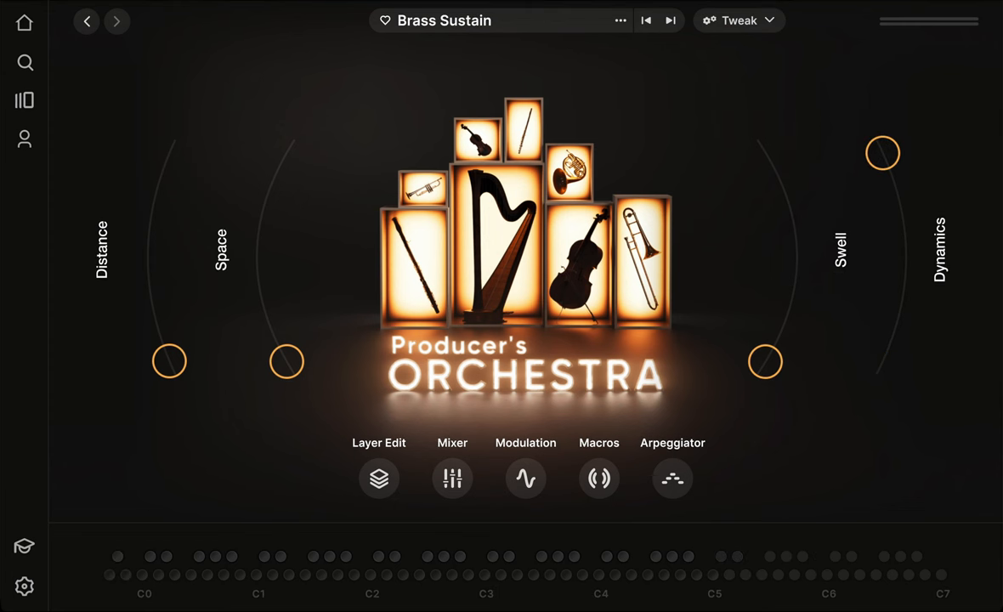
Sweep Brass Sustain's Dynamics macro down and up repeatedly, leaving it near full.
drag(883, 153, 893, 182)
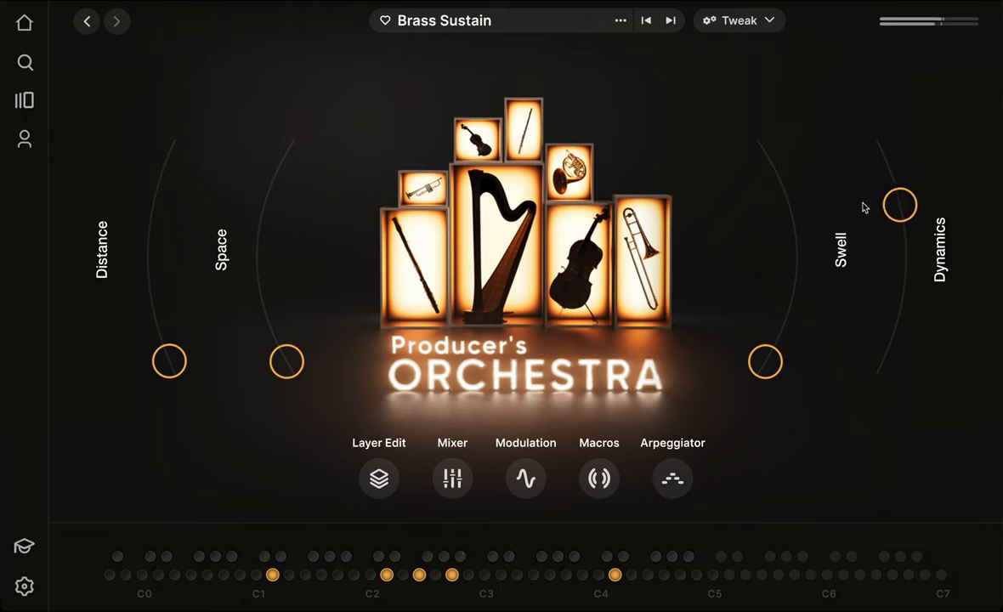
drag(900, 205, 889, 167)
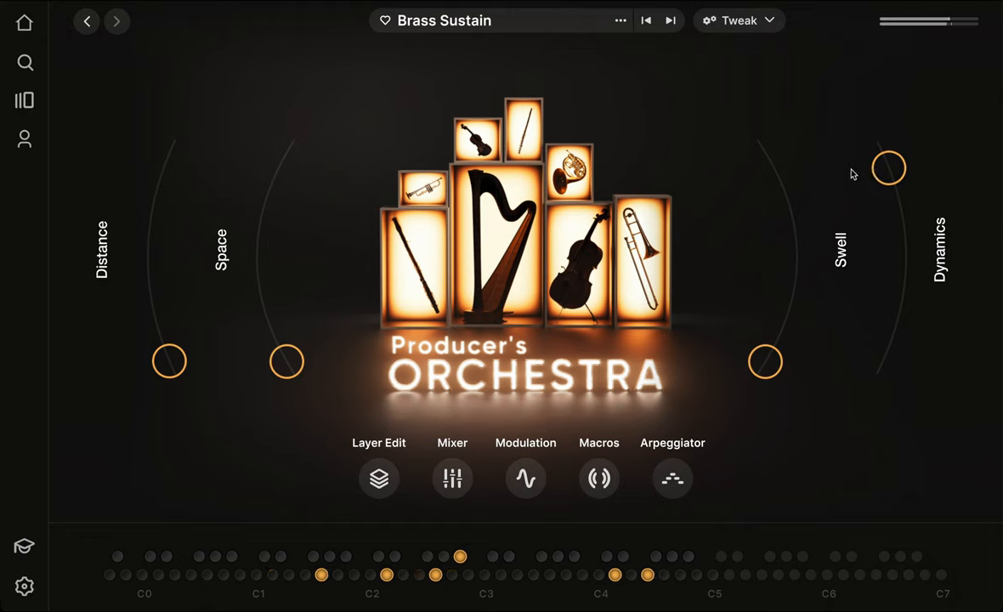
drag(889, 167, 904, 231)
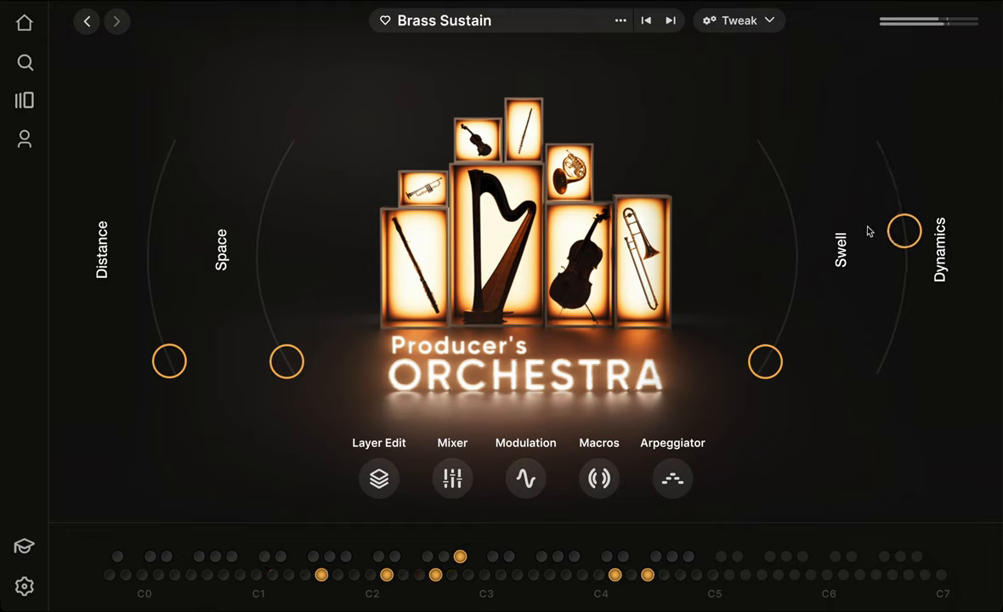
drag(905, 230, 893, 183)
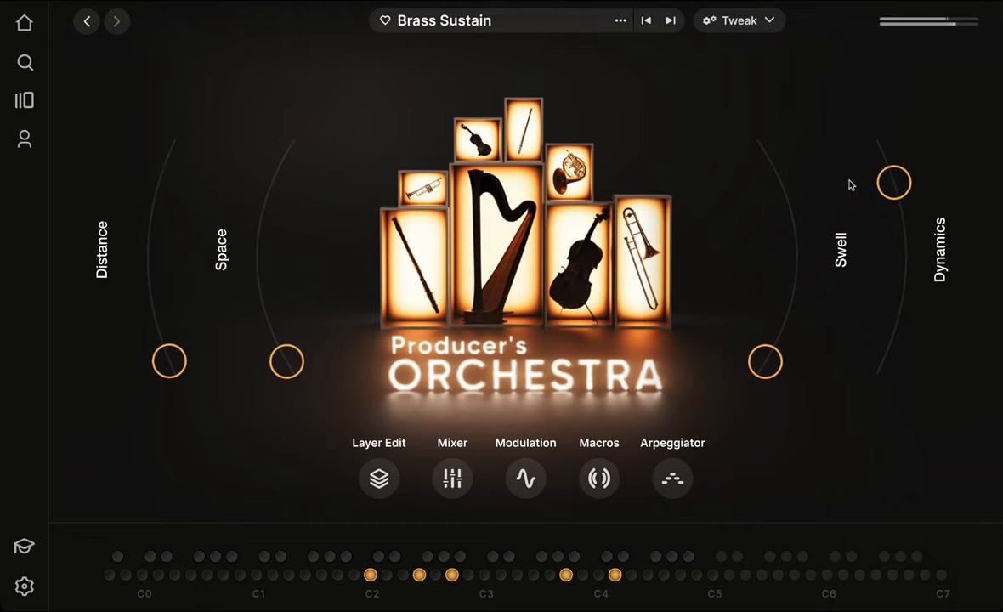
drag(893, 183, 884, 158)
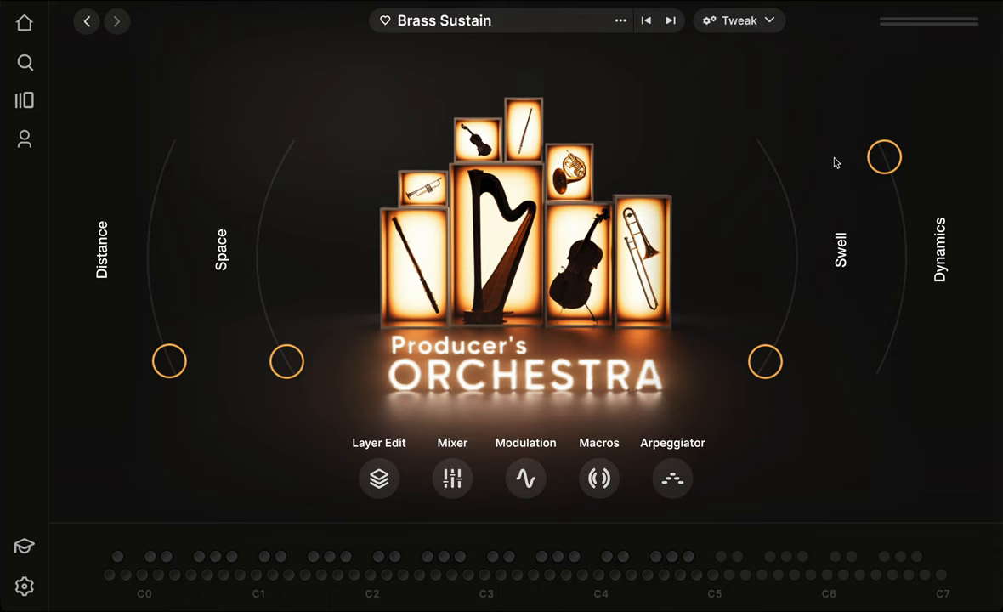
mouse_move(225, 165)
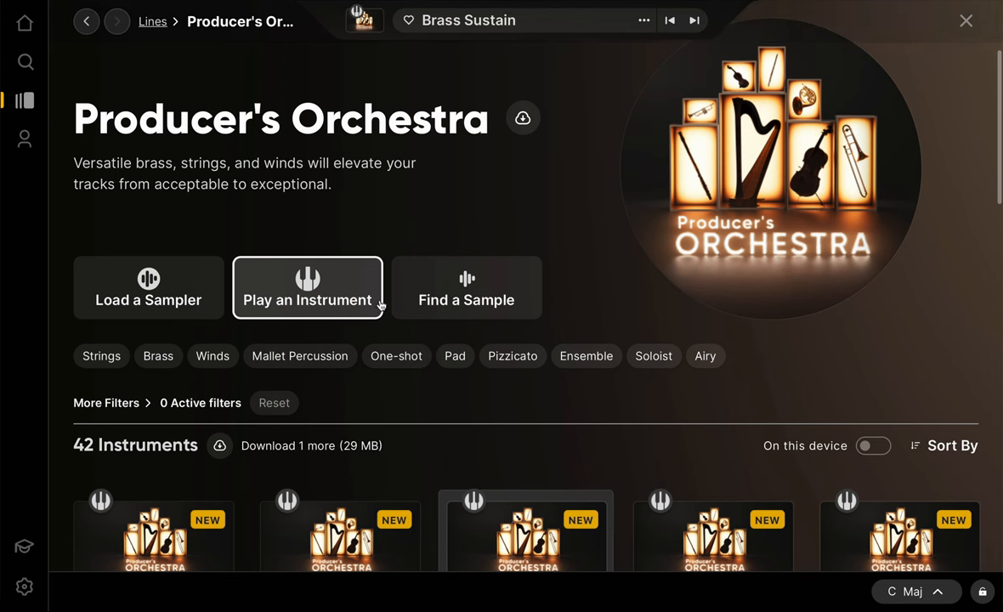
Scroll the Producer's Orchestra instrument grid to reach Brass Muted Staccato.
scroll(down, 3)
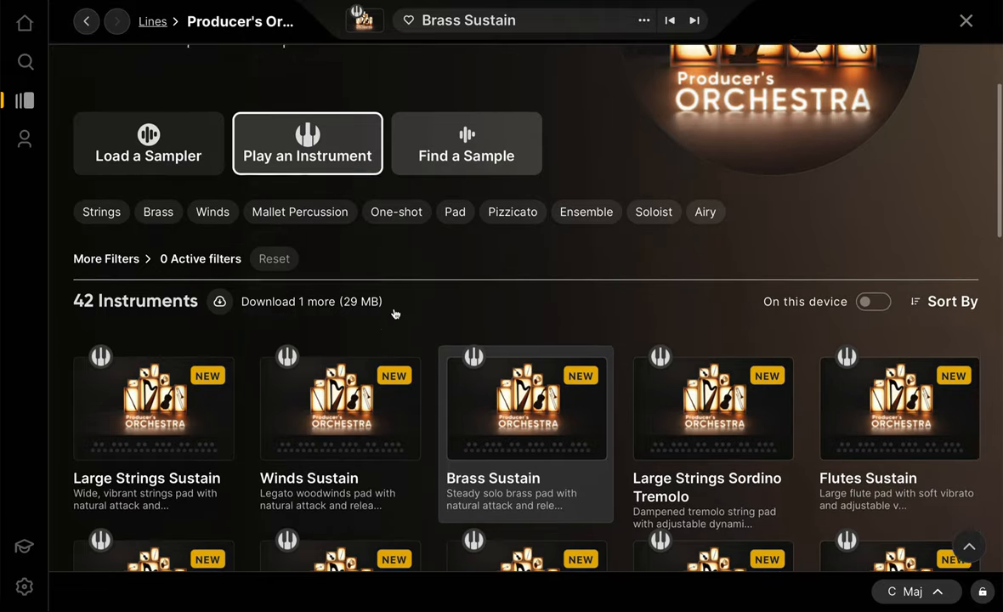
scroll(down, 3)
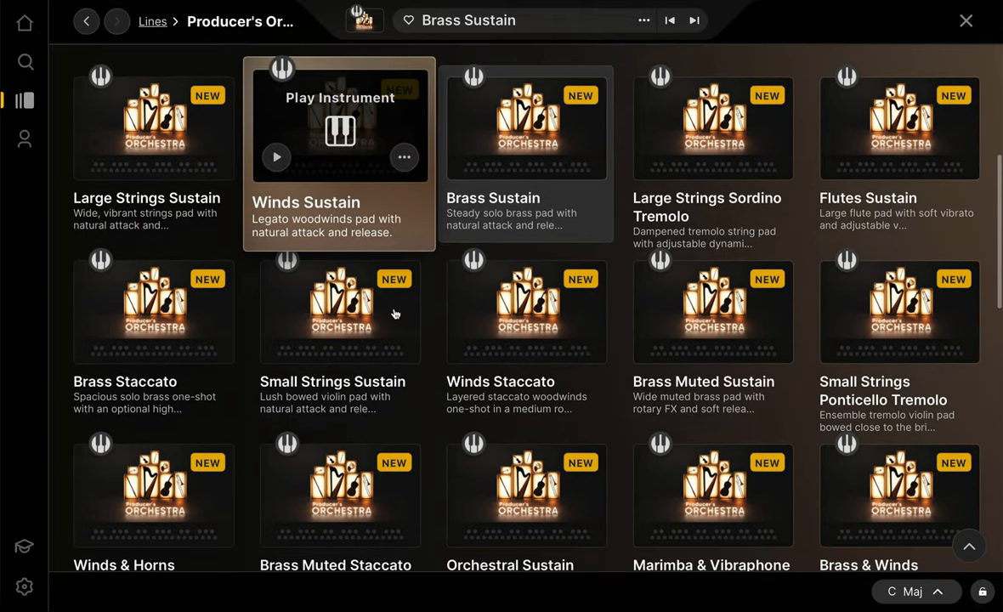
scroll(down, 3)
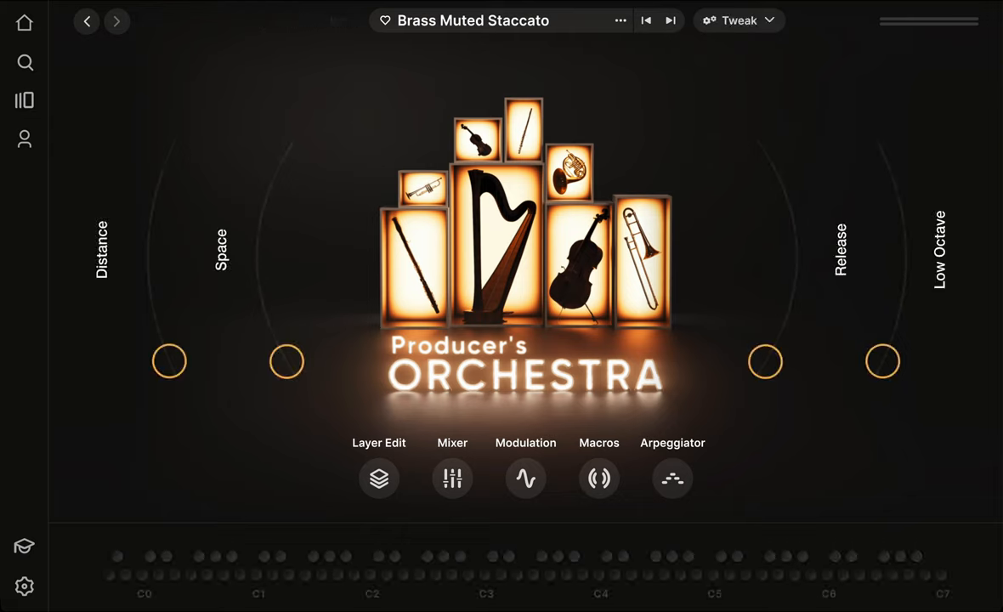
mouse_move(923, 220)
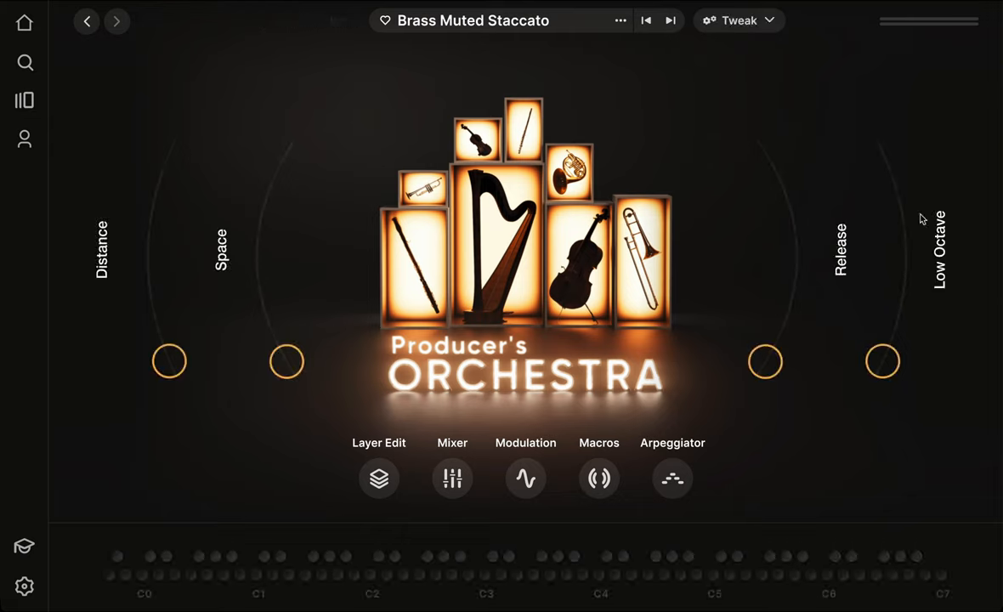
mouse_move(752, 44)
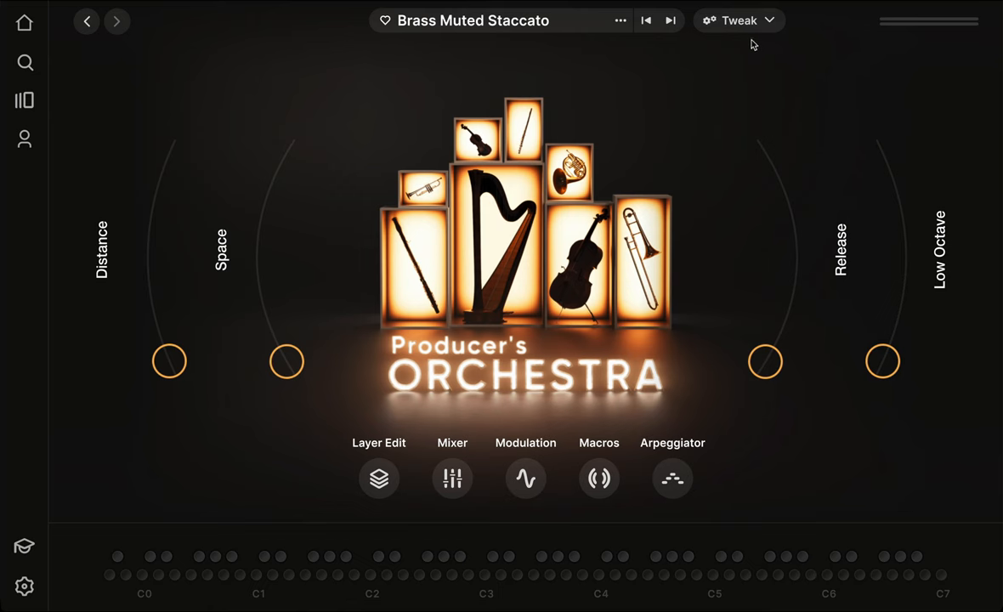
Show round-robin settings for Layers A and B, set Layer A RR to 01, and browse 636 samples.
click(378, 478)
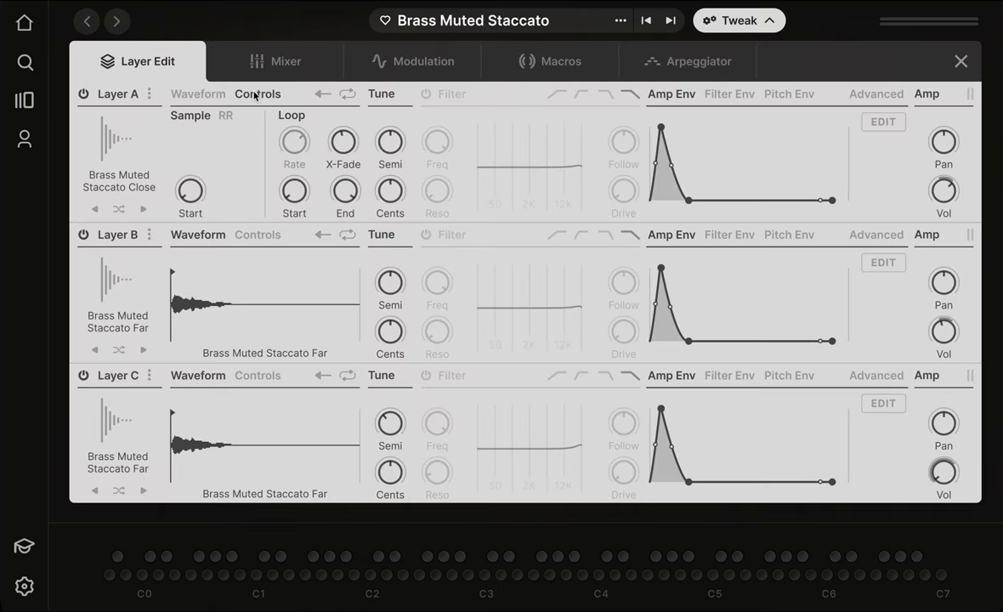
click(226, 115)
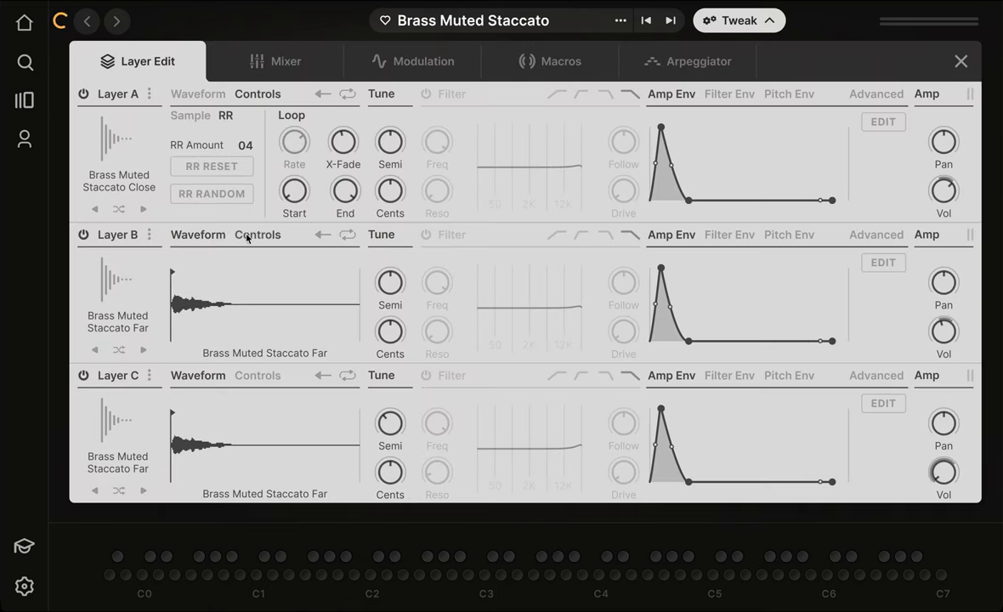
click(257, 235)
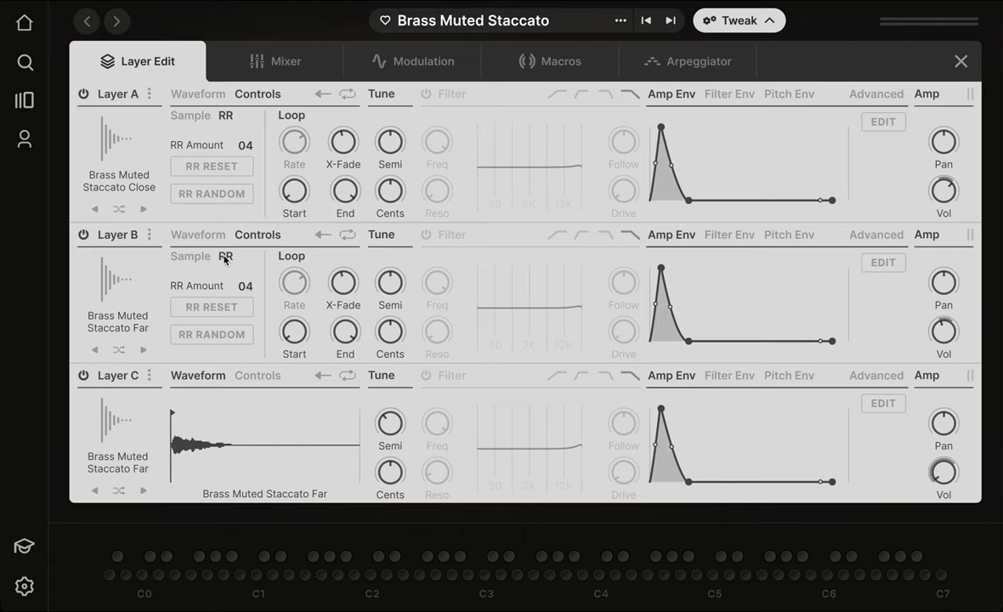
mouse_move(243, 152)
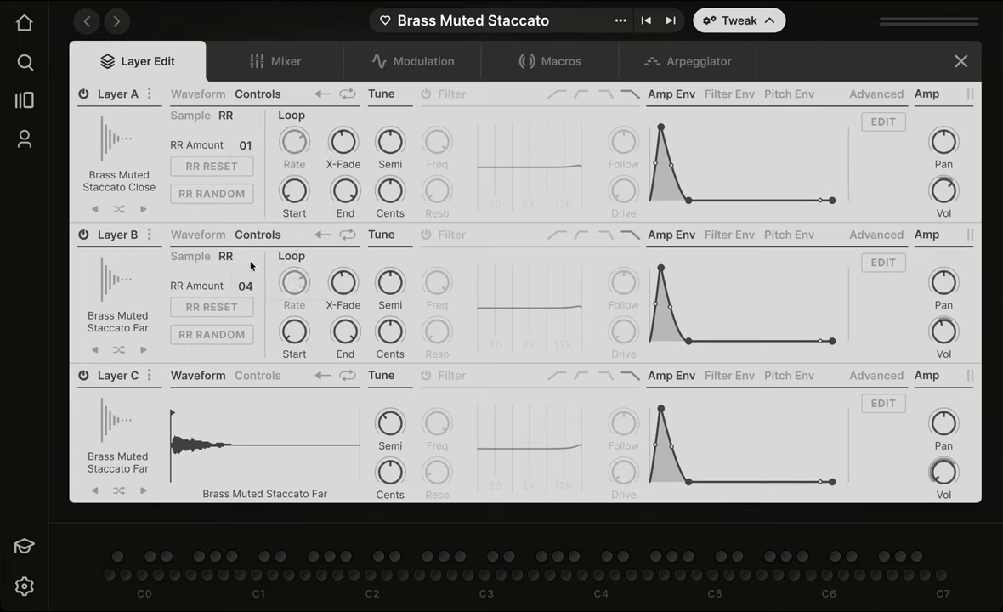
click(211, 307)
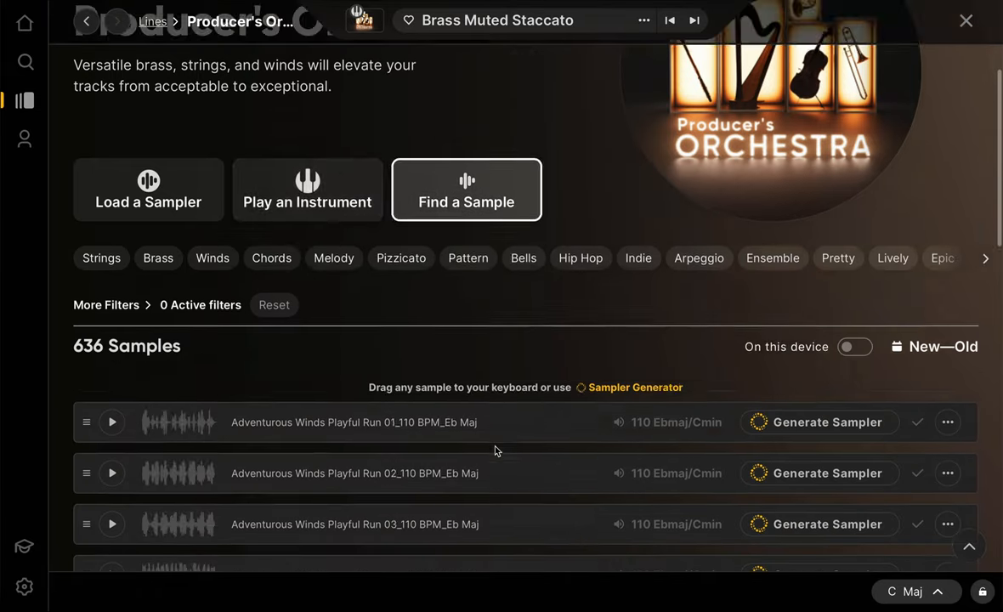
scroll(down, 3)
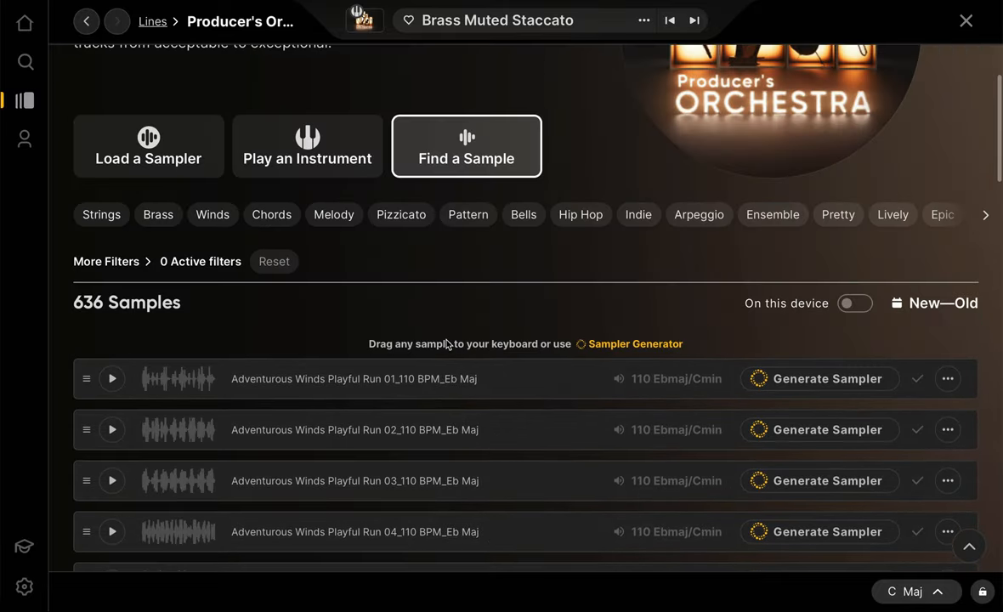